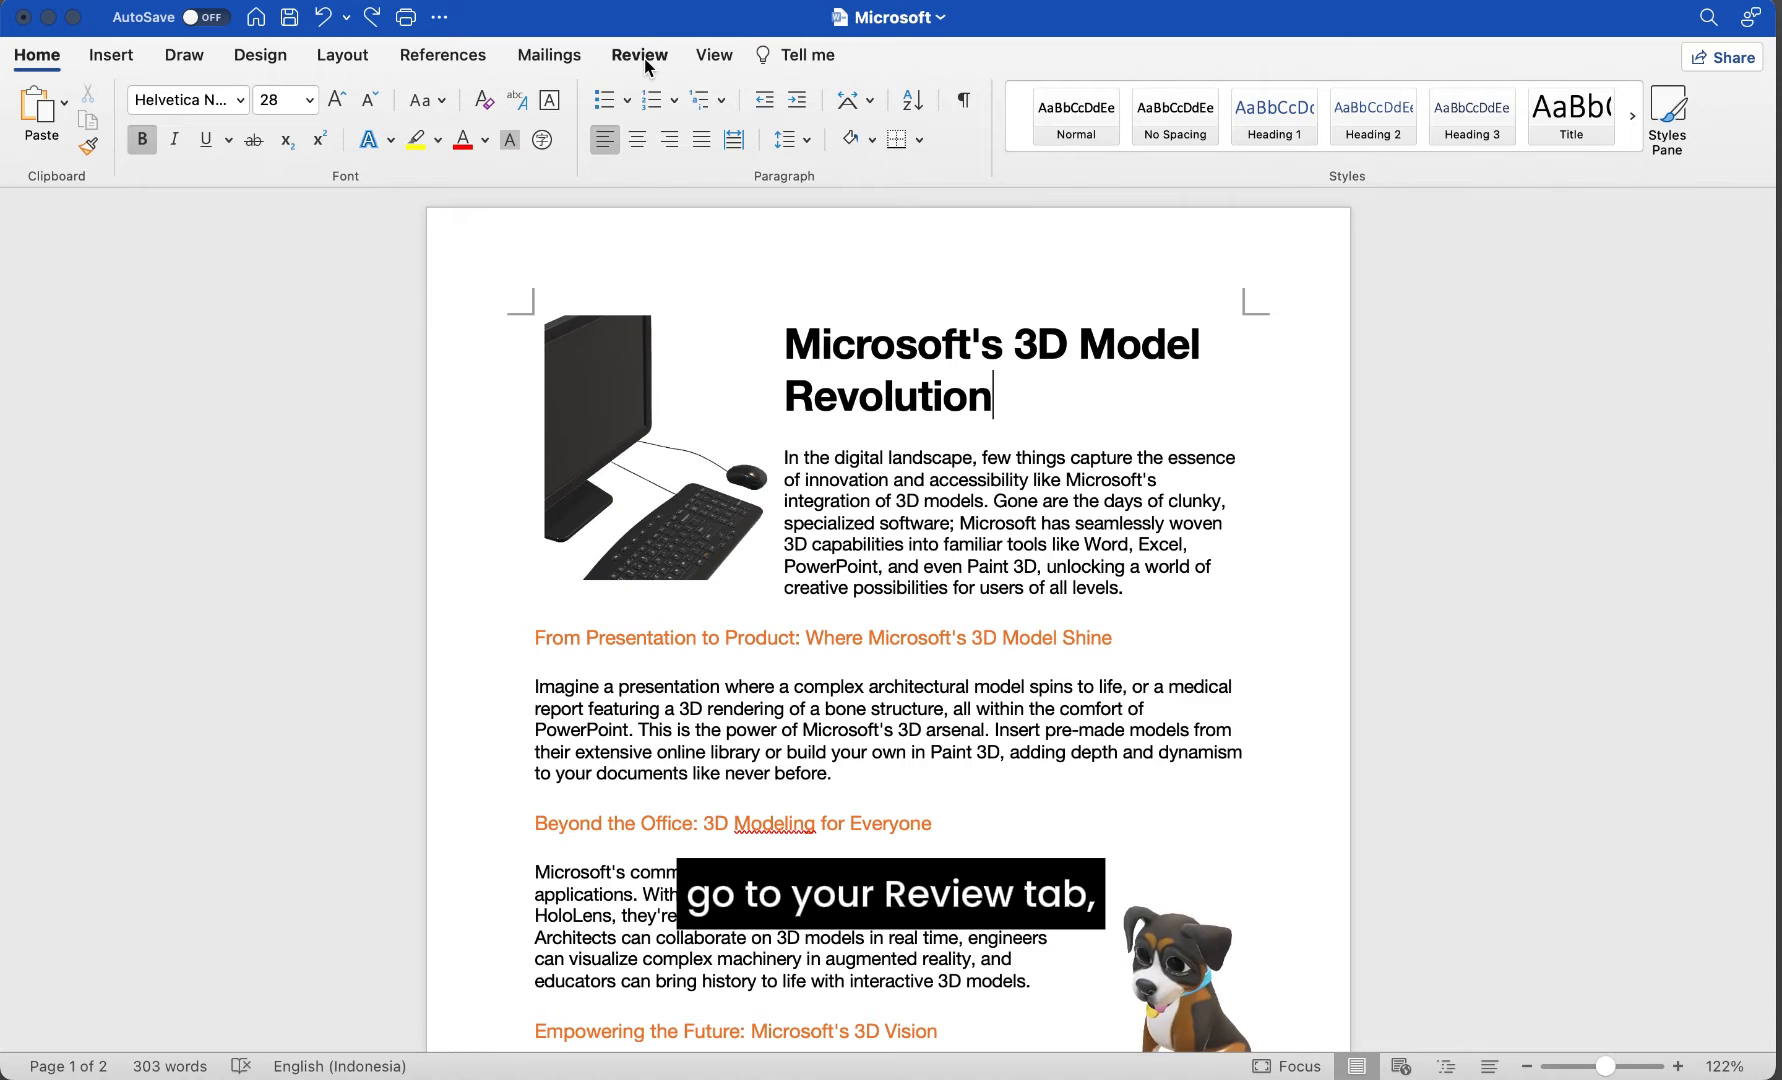
# Switch Track Changes on from the Review tab so every edit is recorded
pyautogui.click(638, 54)
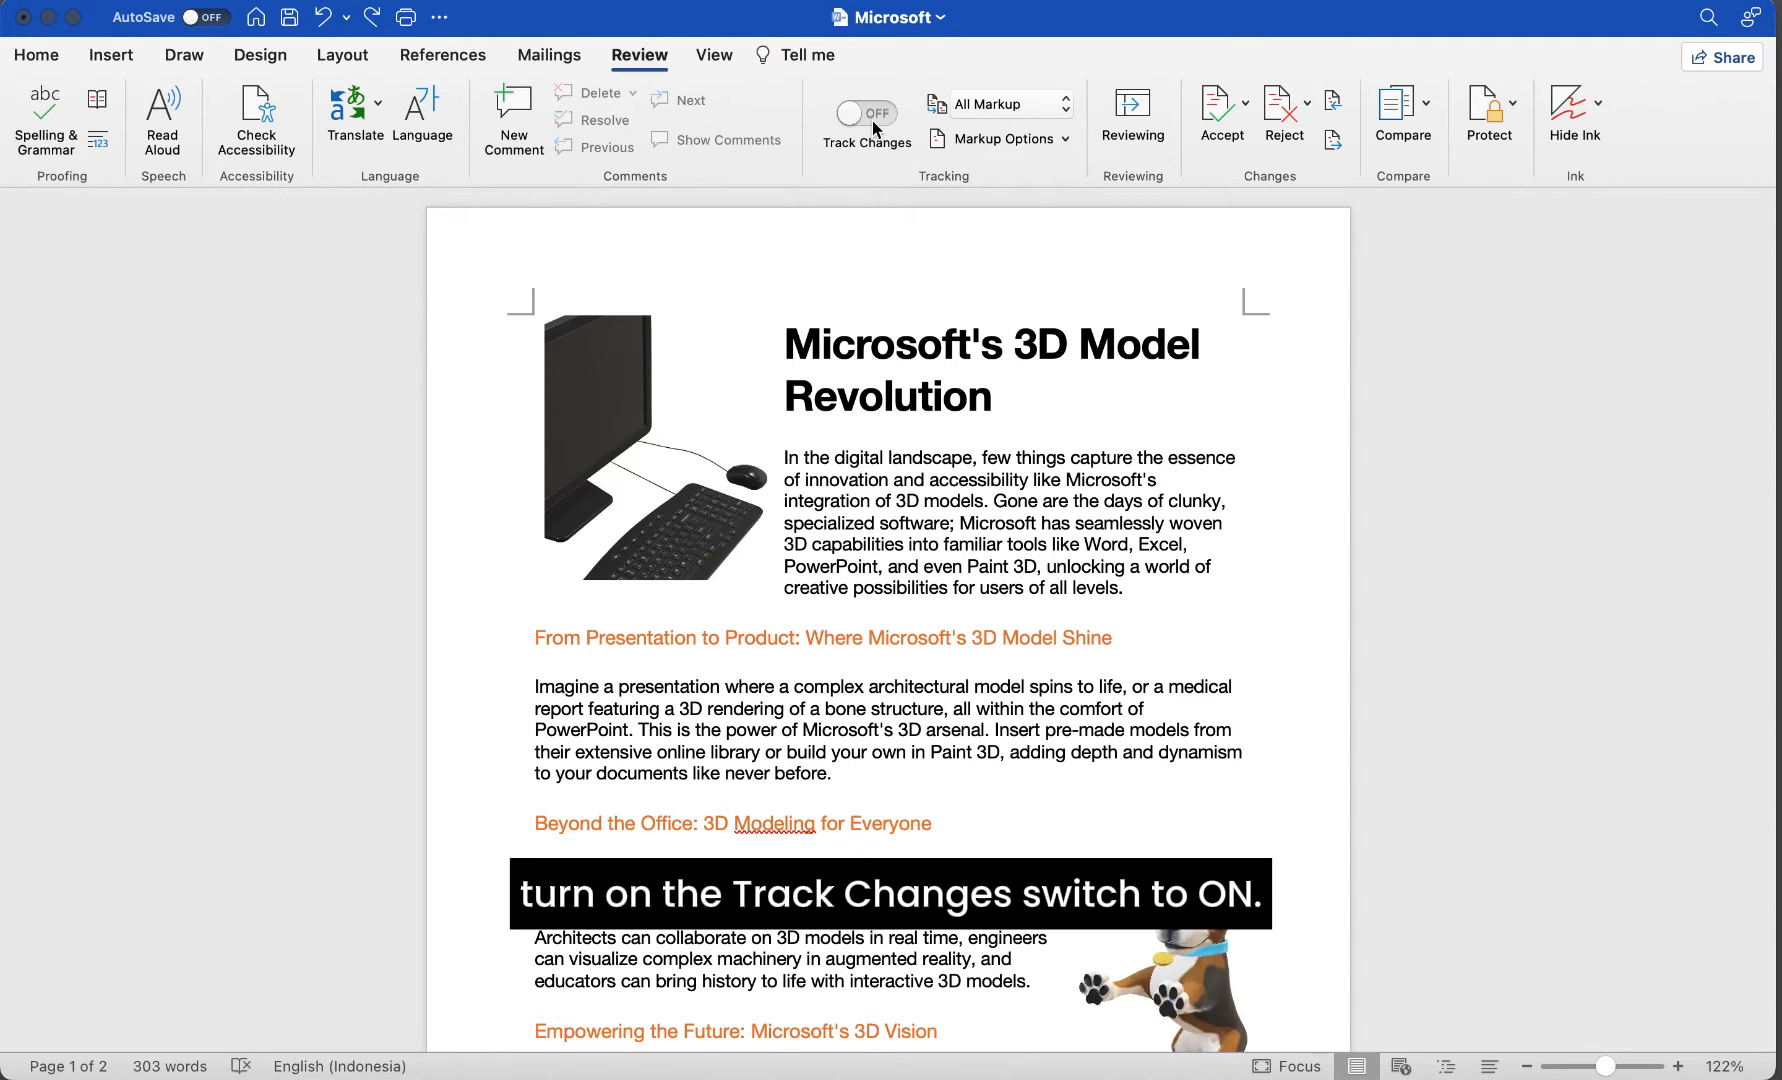
pyautogui.click(864, 112)
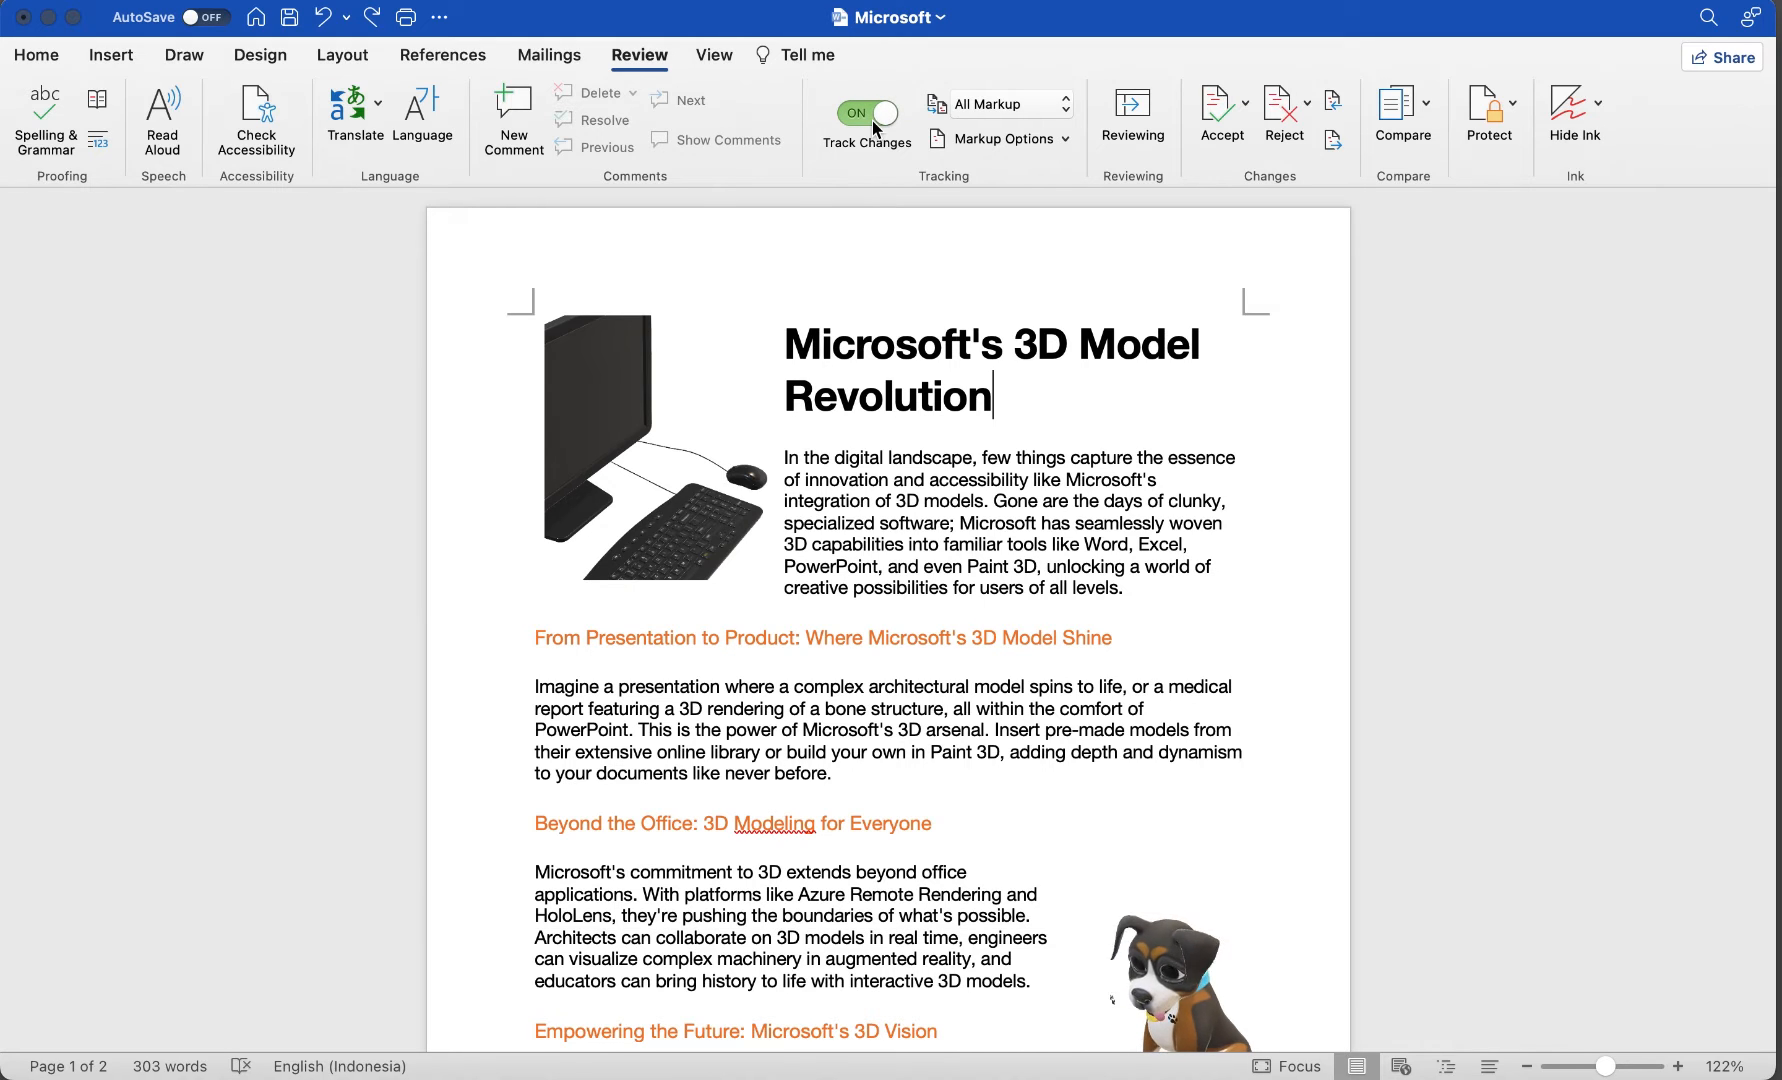
pyautogui.moveTo(1034, 414)
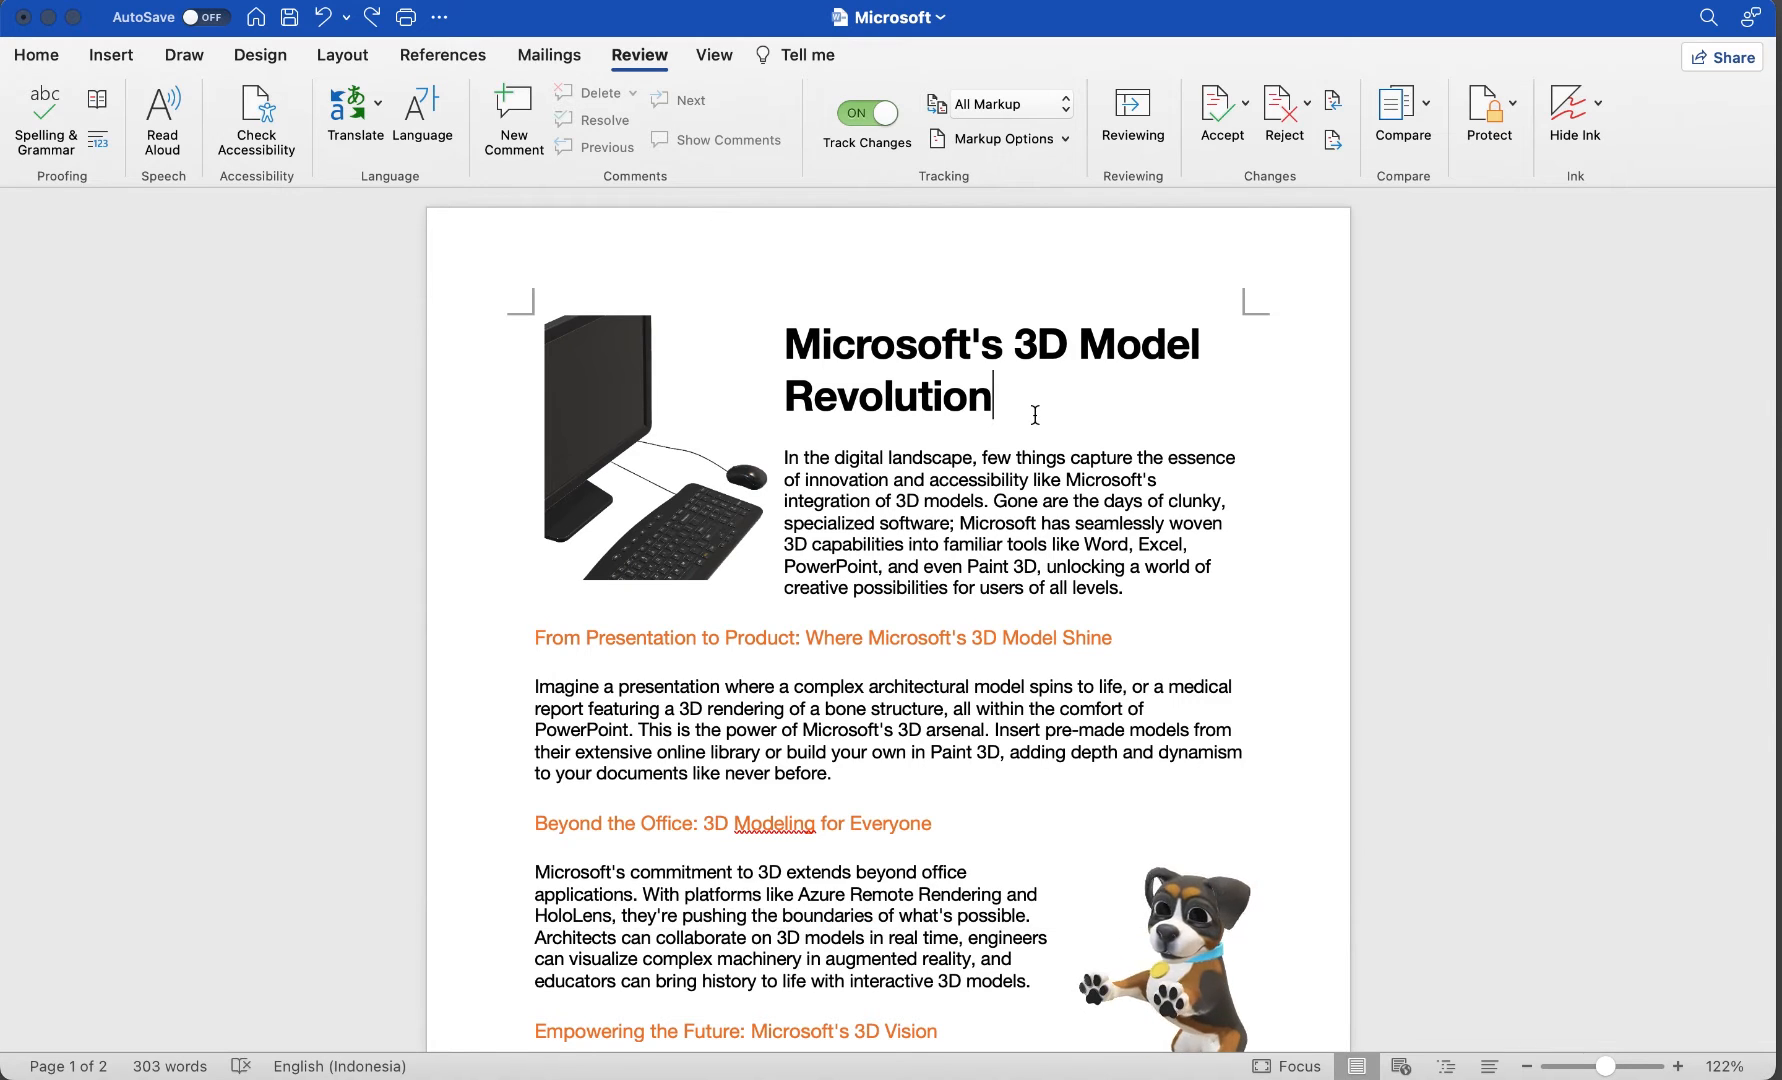
# Extend the title with ': Unleashing Creativity Across Applications', delete 'and even Paint 3D,' and pluralise the first heading
pyautogui.write(':')
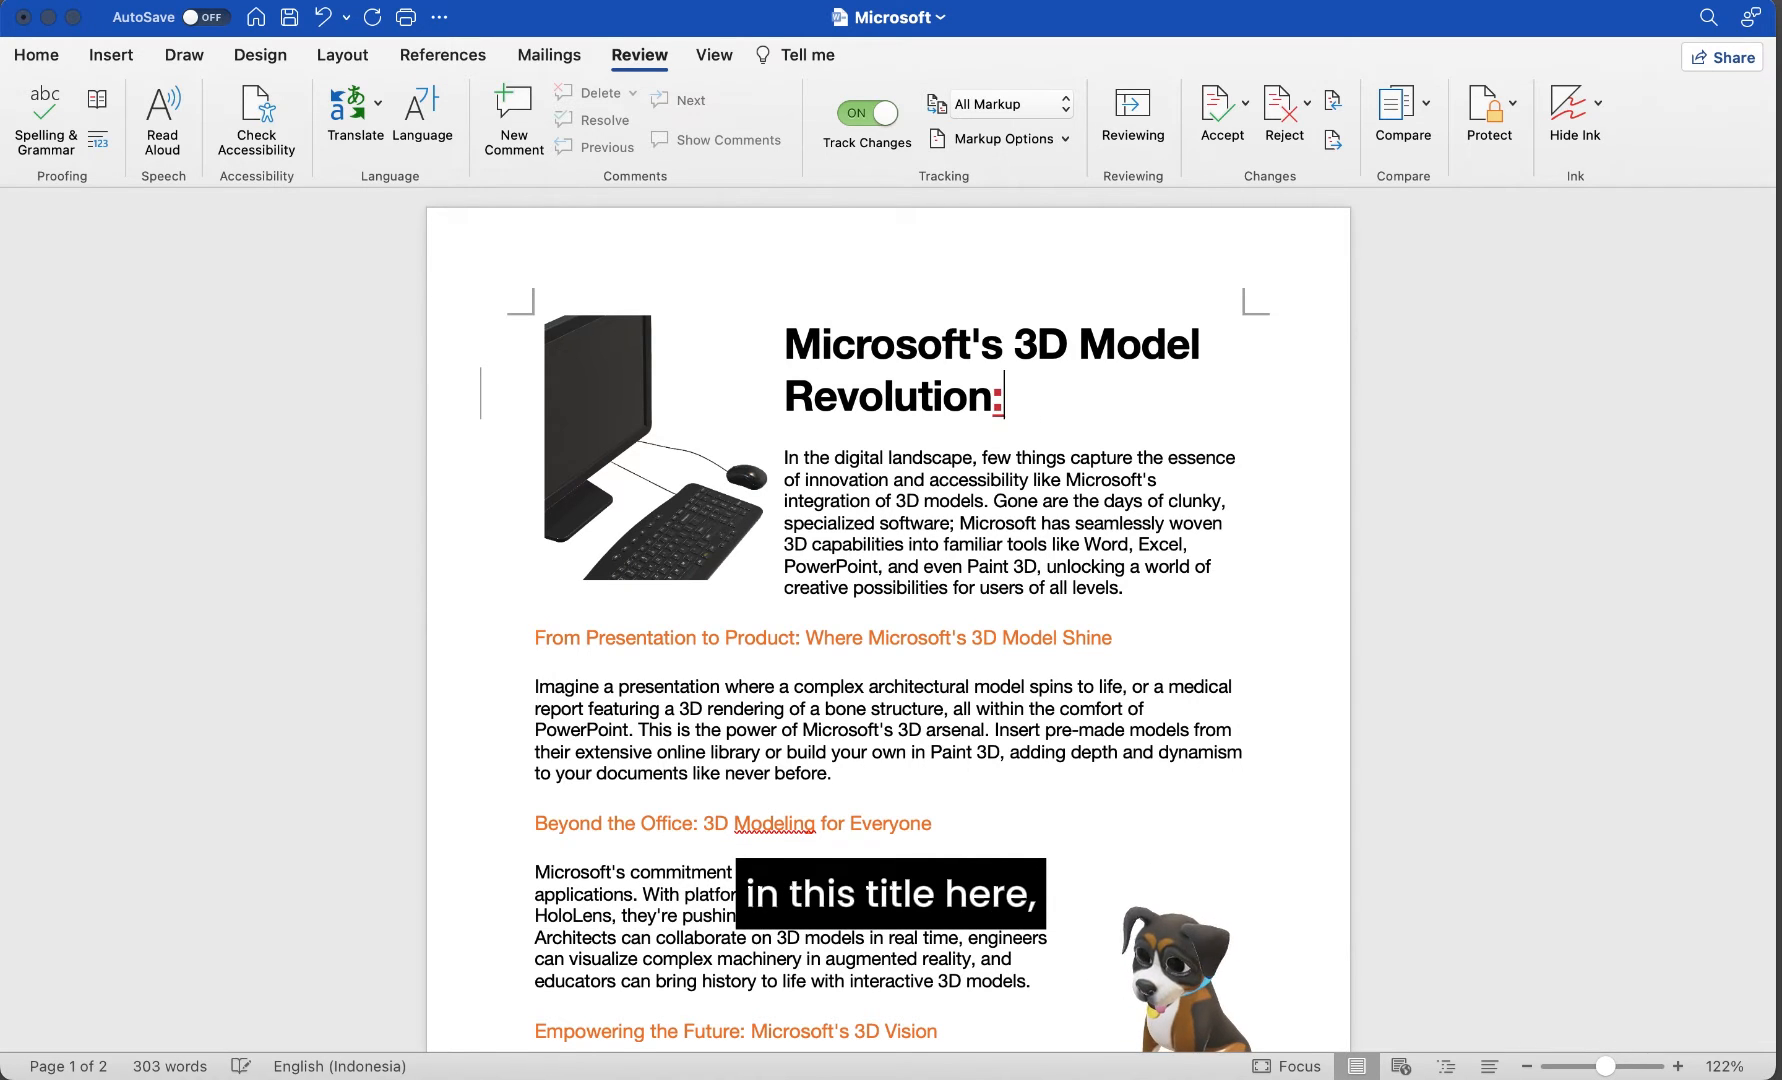
pyautogui.write('Unleashing Creativity Across')
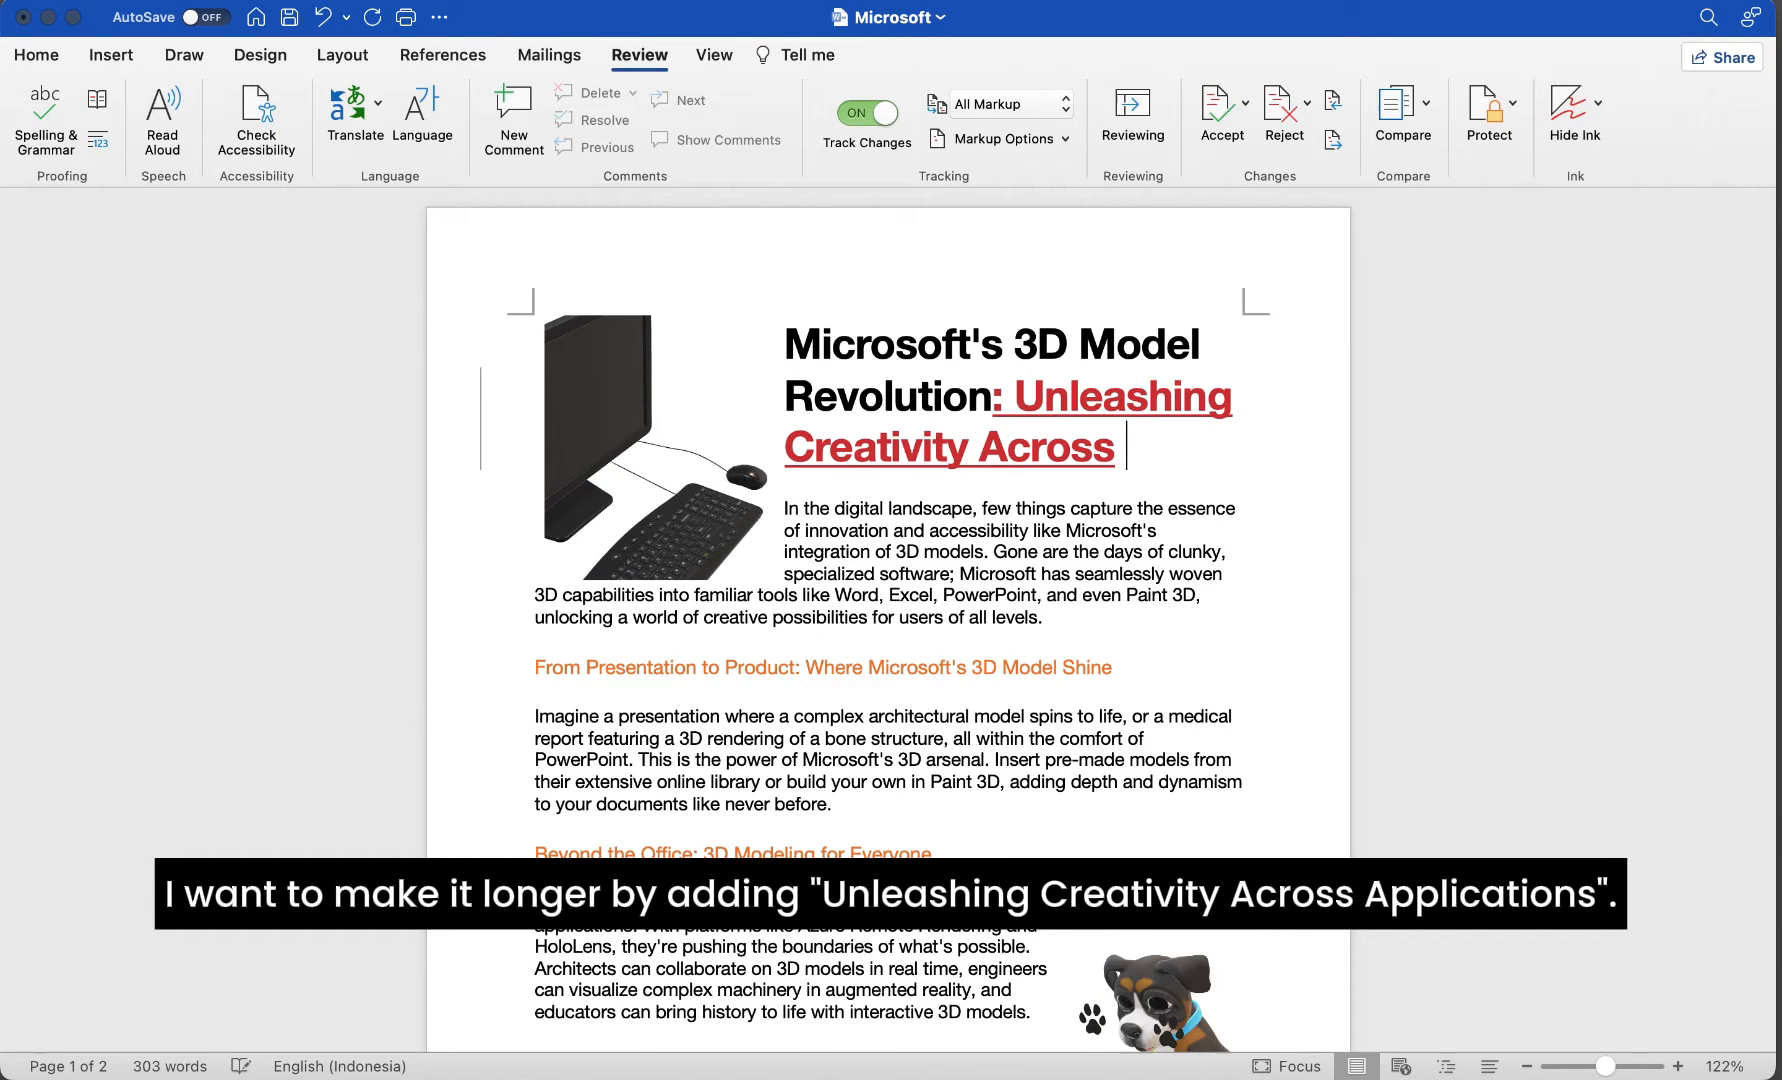
pyautogui.write('Applications')
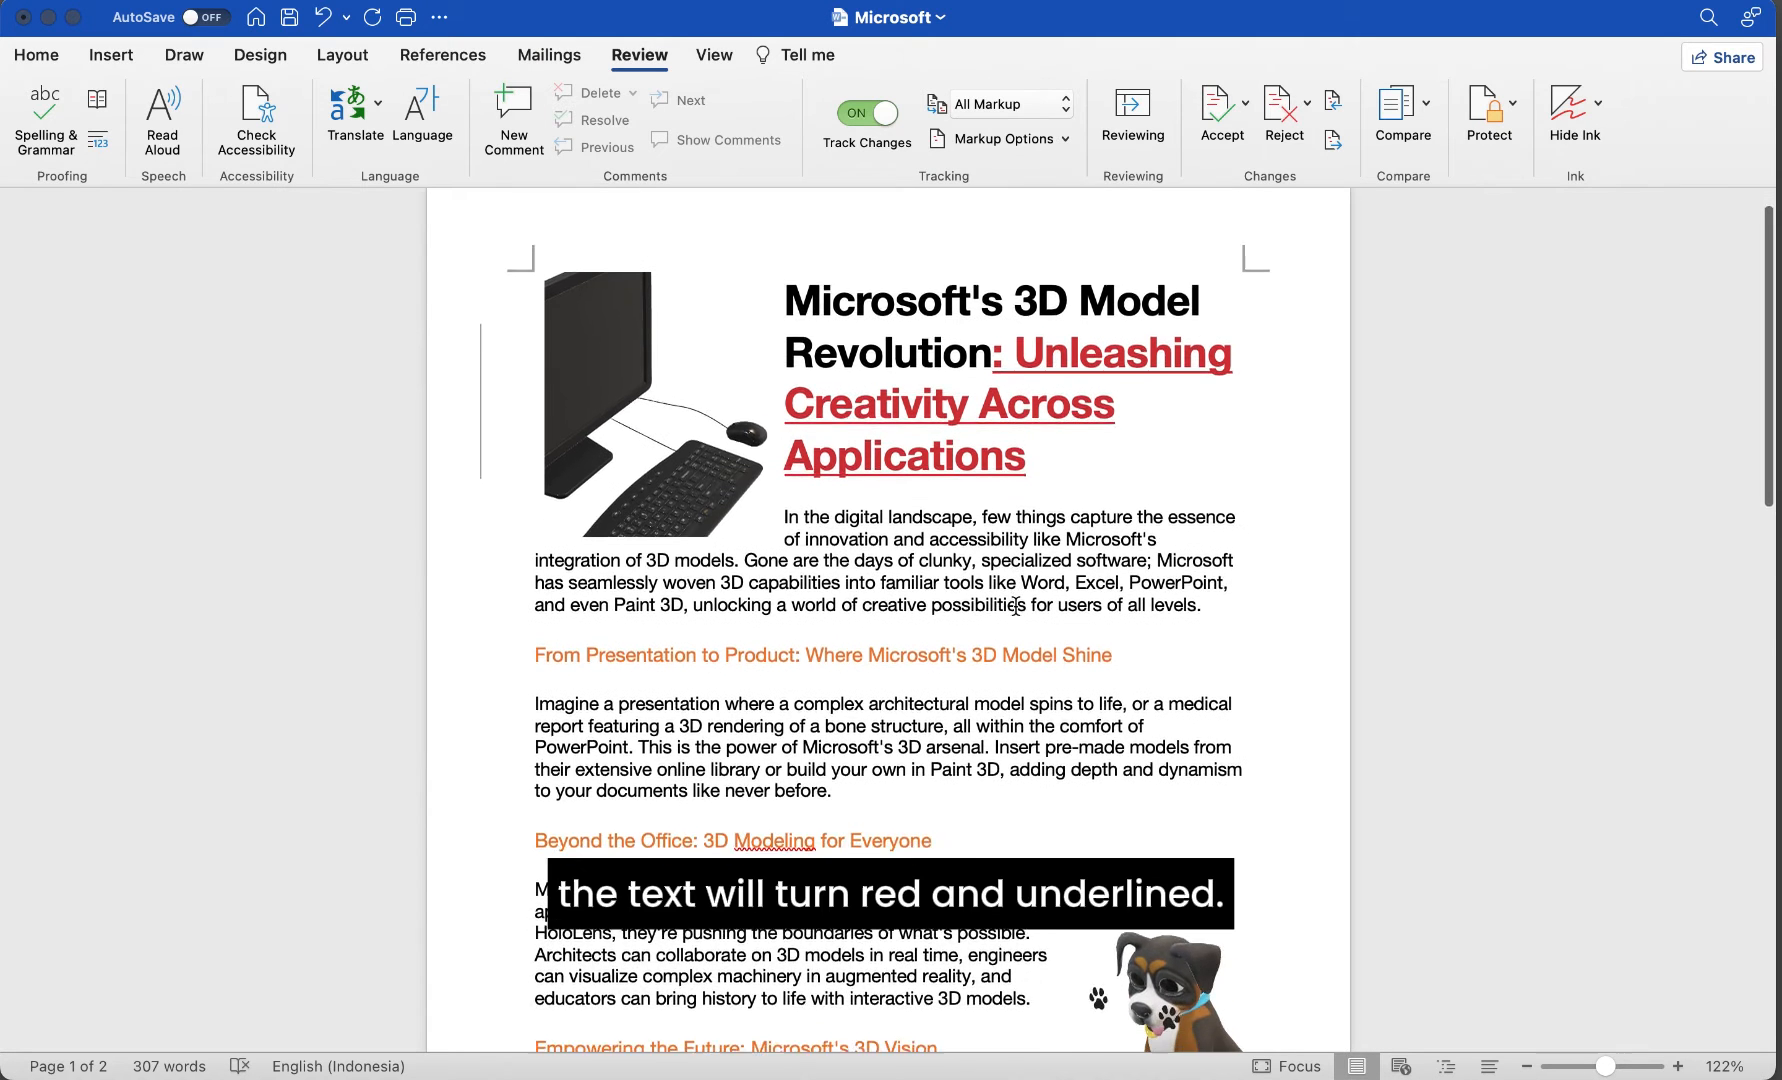
pyautogui.scroll(-3)
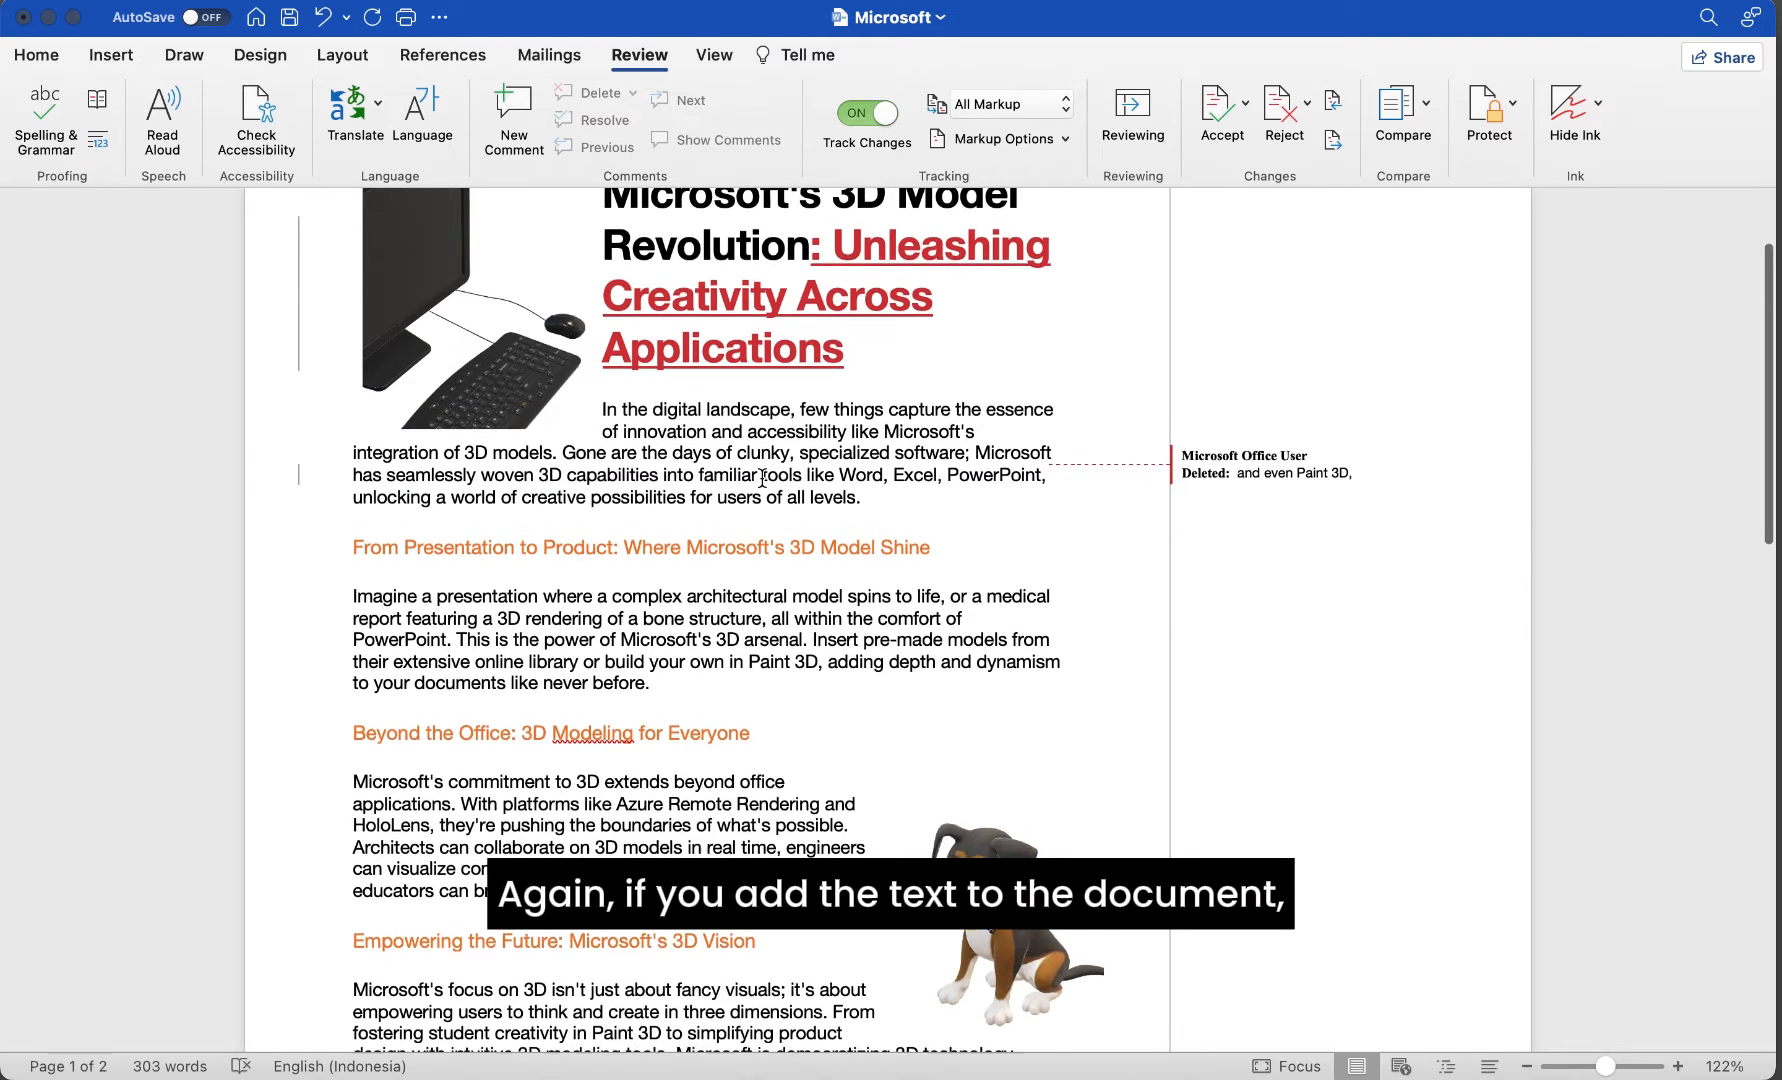
pyautogui.scroll(-3)
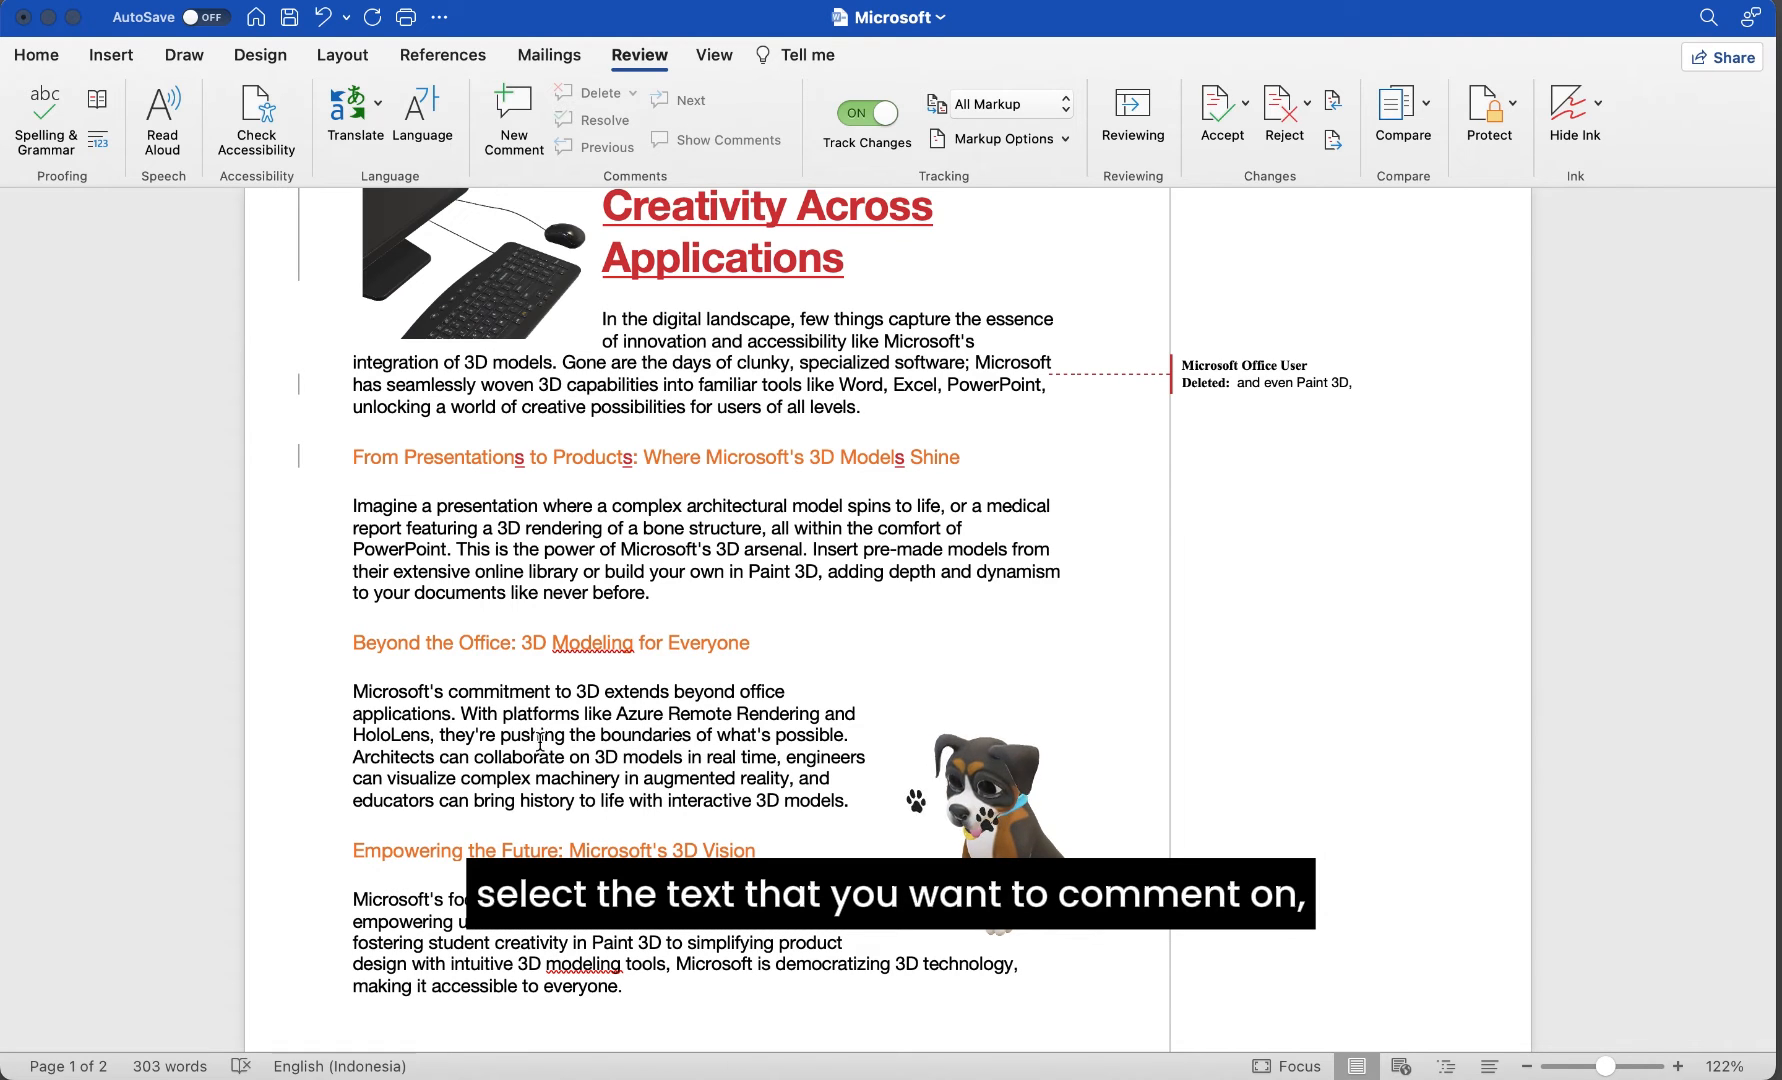
# Attach a new comment 'Modelling for UK English' to the word Modeling in the third heading
pyautogui.doubleClick(588, 642)
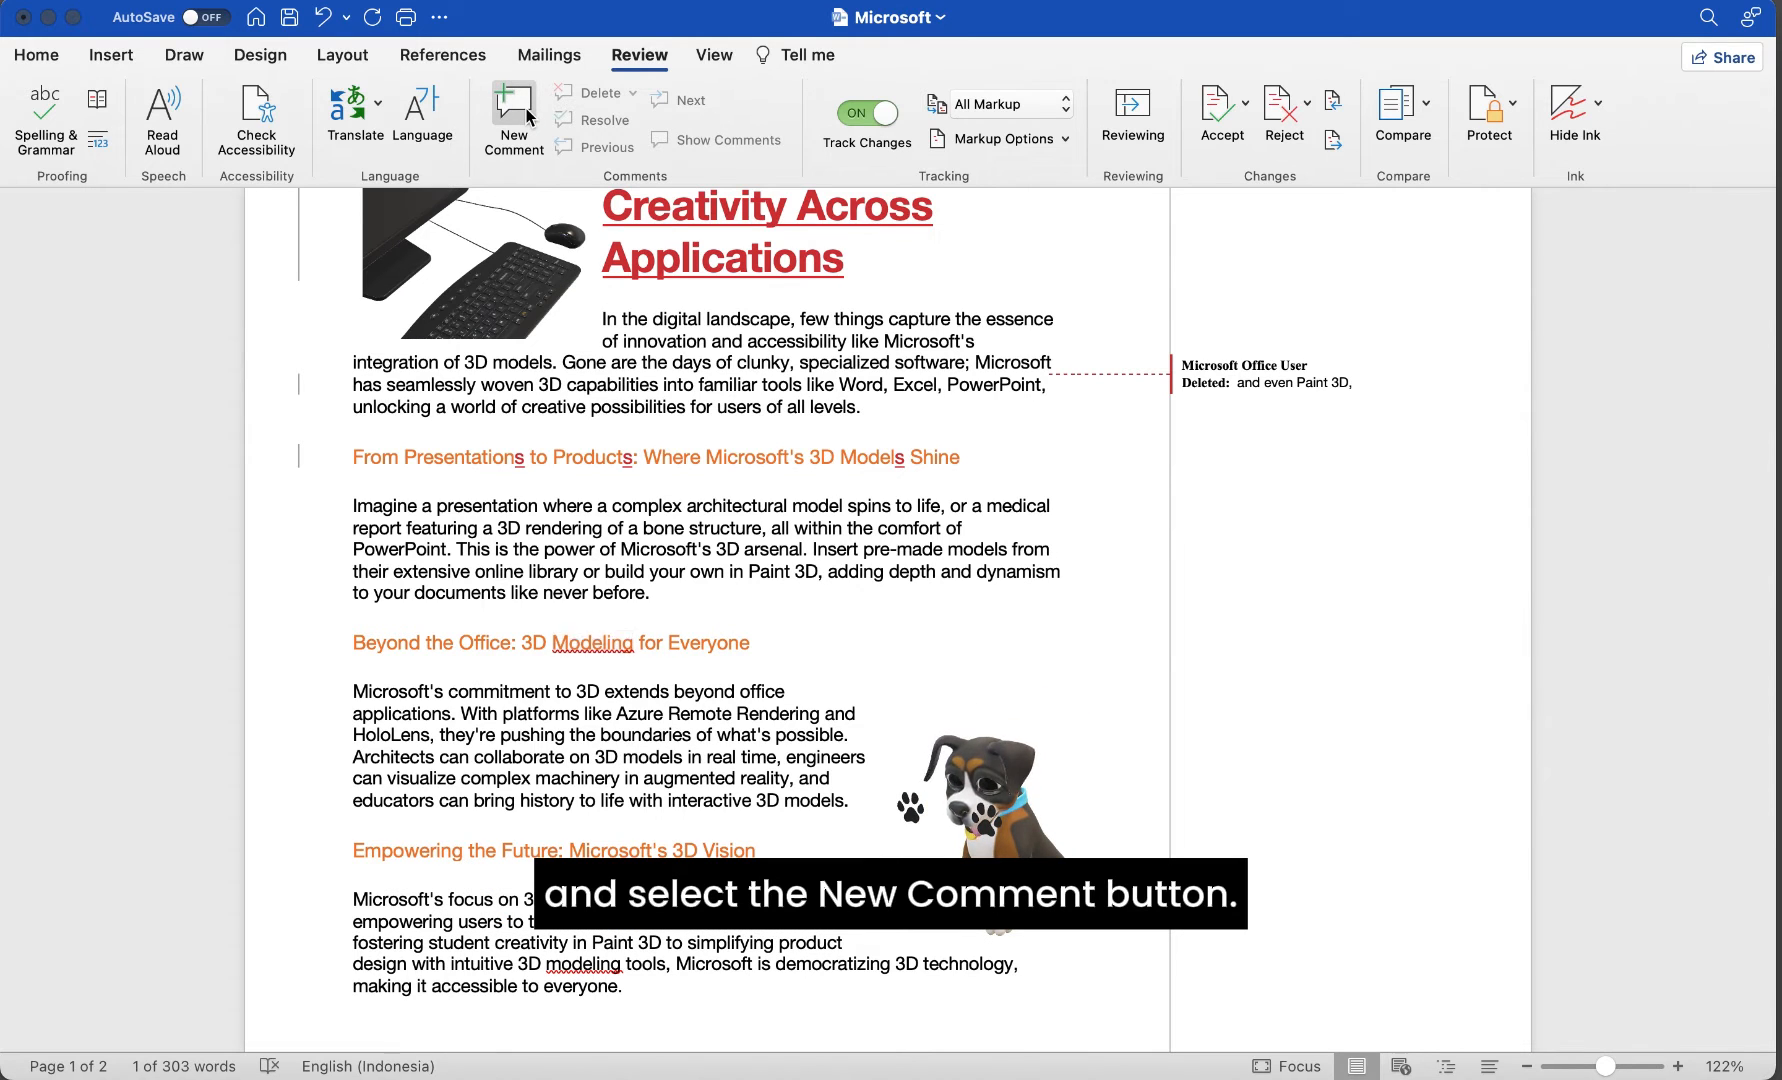
pyautogui.click(512, 112)
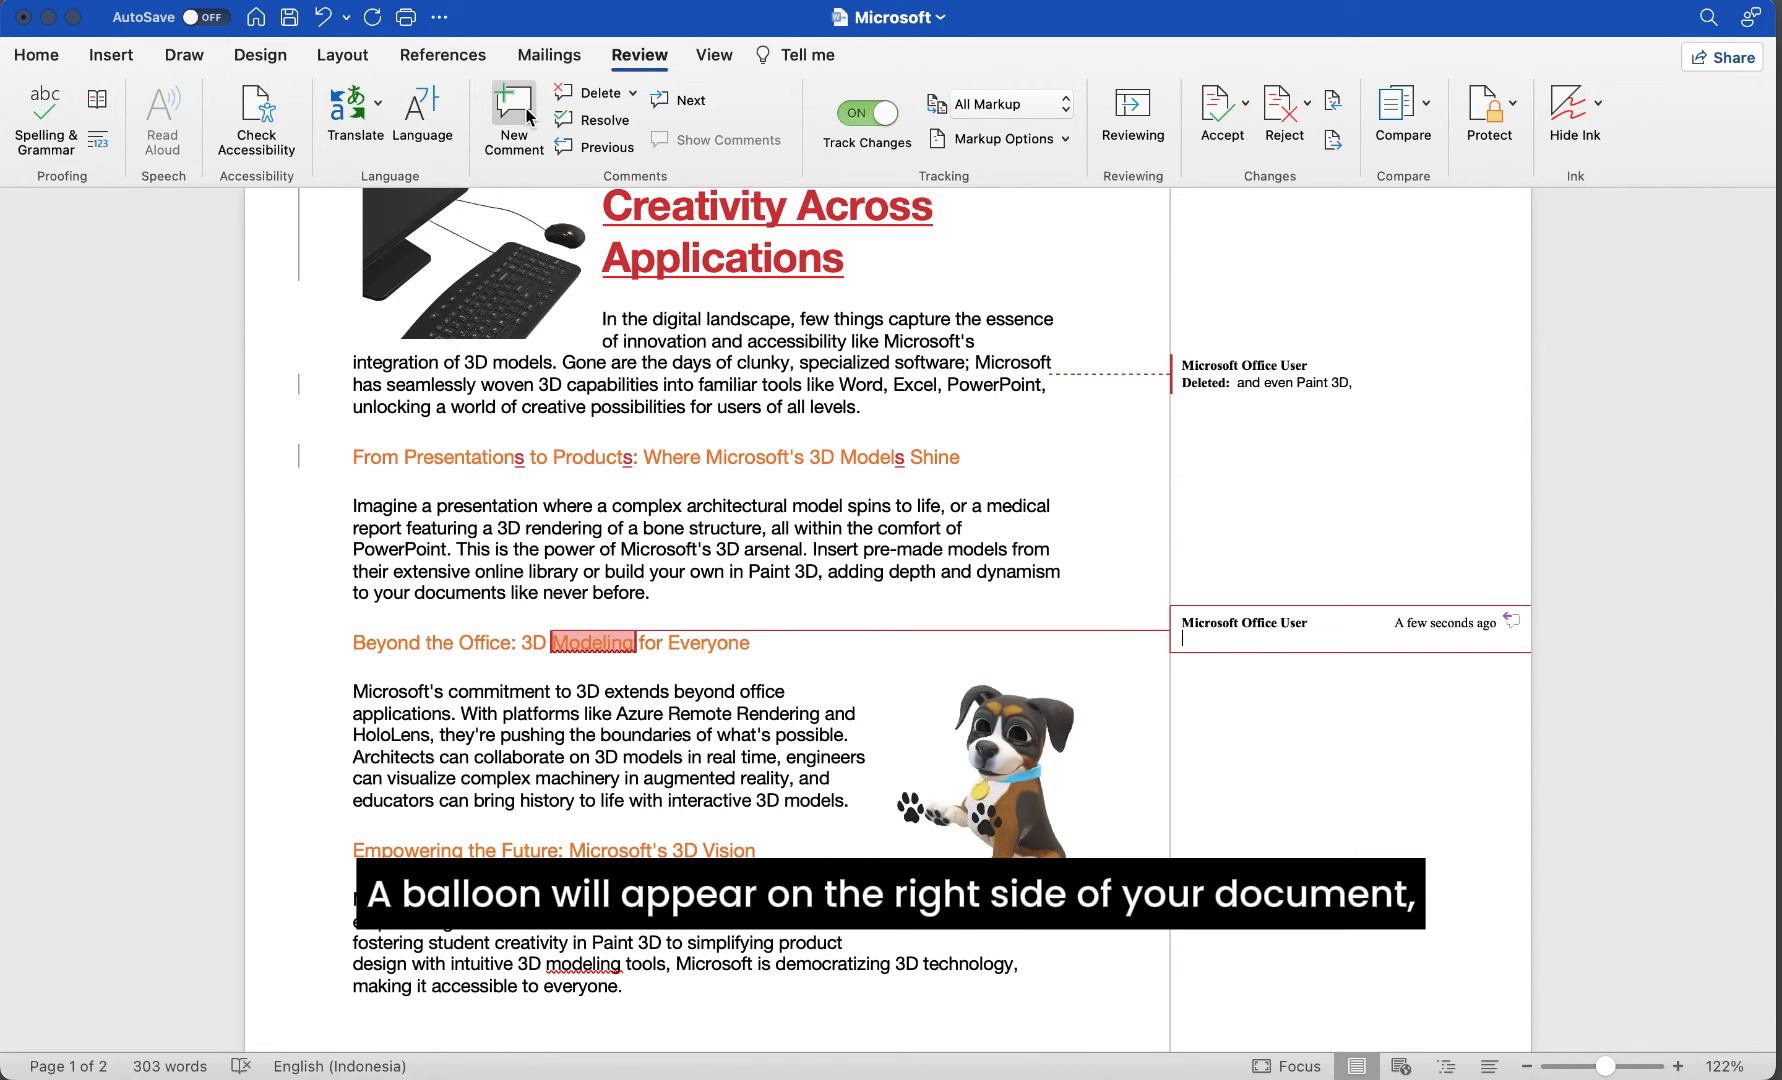
pyautogui.write('Modelling for UK English')
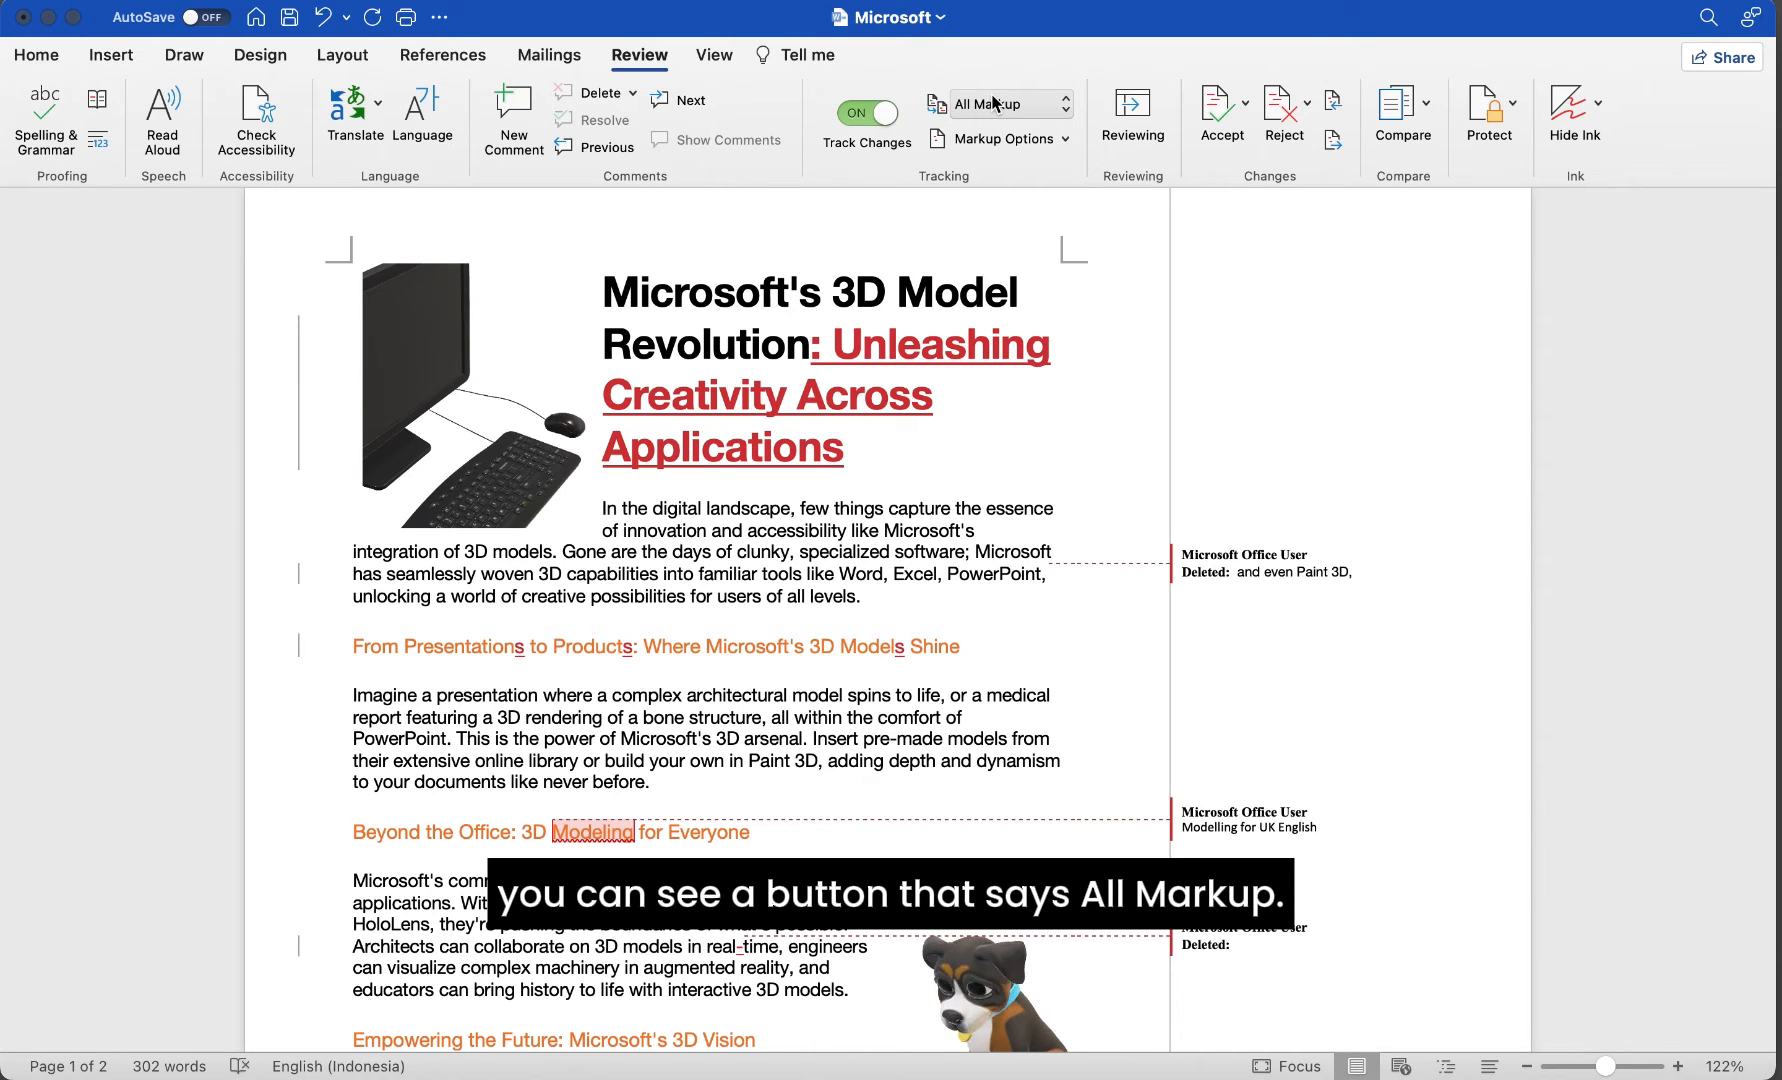
pyautogui.click(1030, 104)
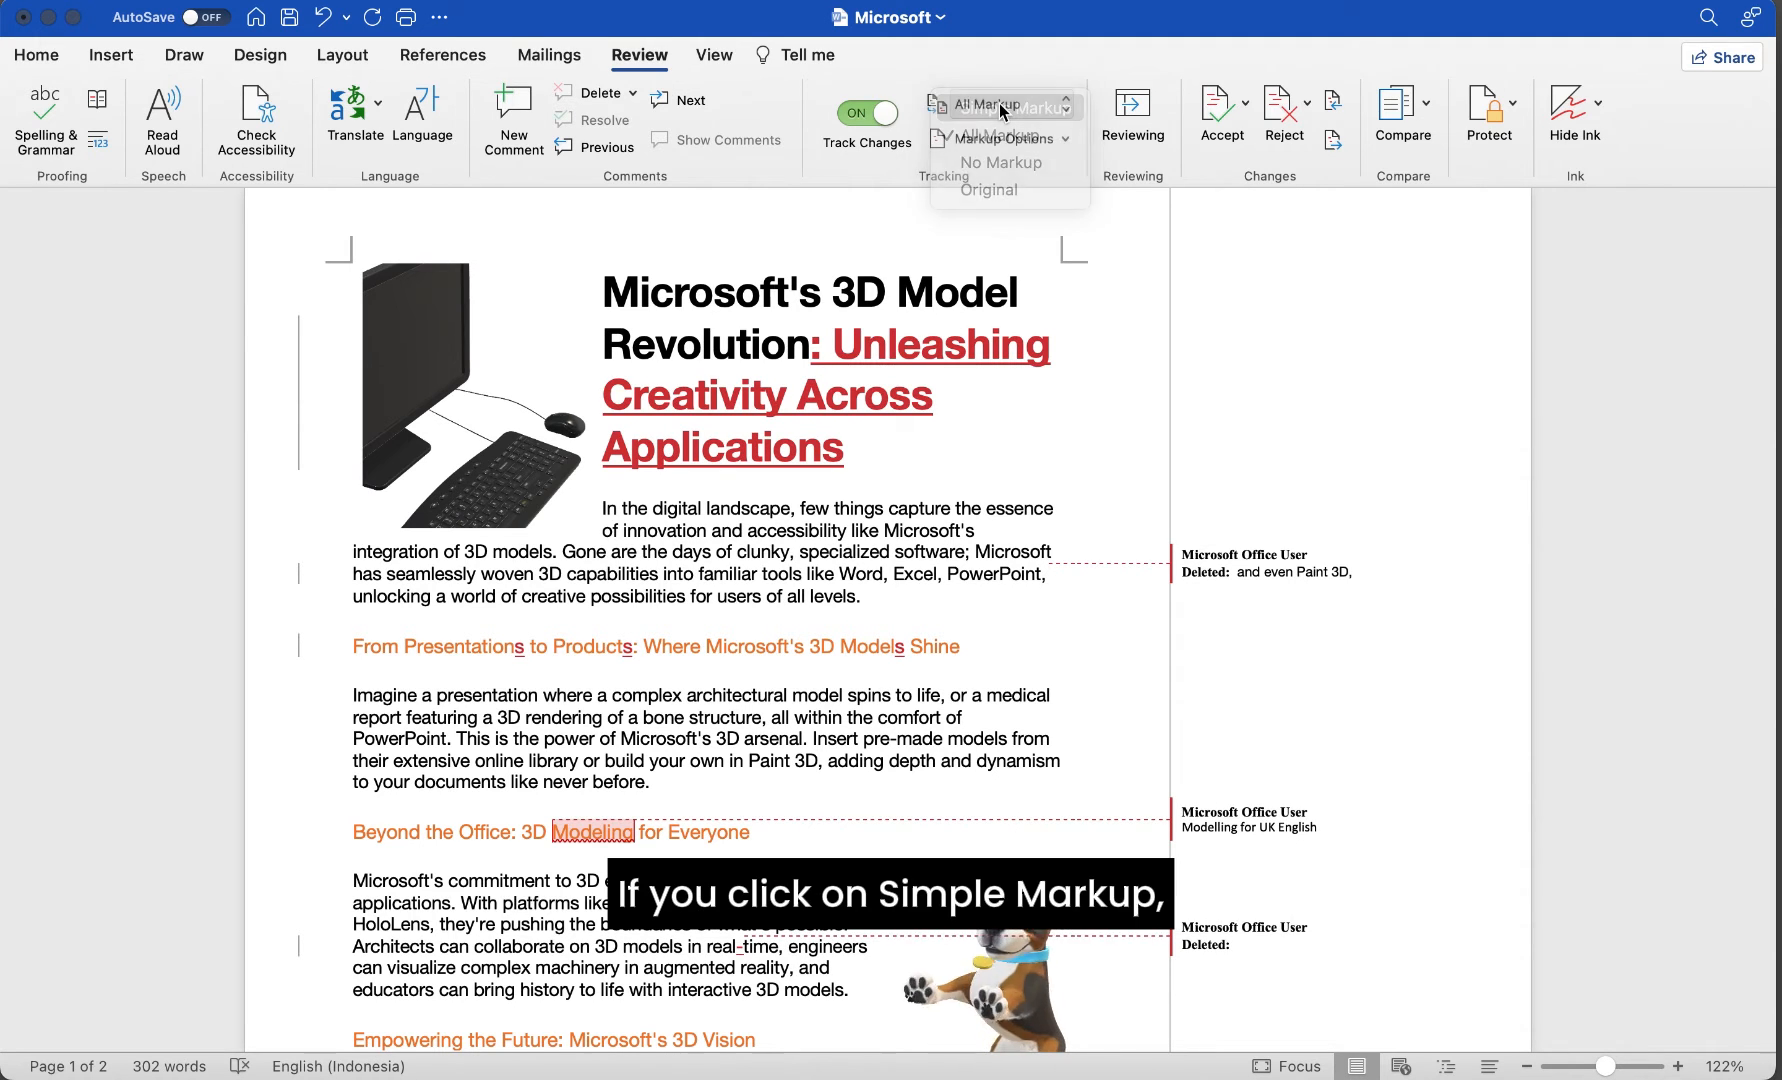
pyautogui.click(986, 134)
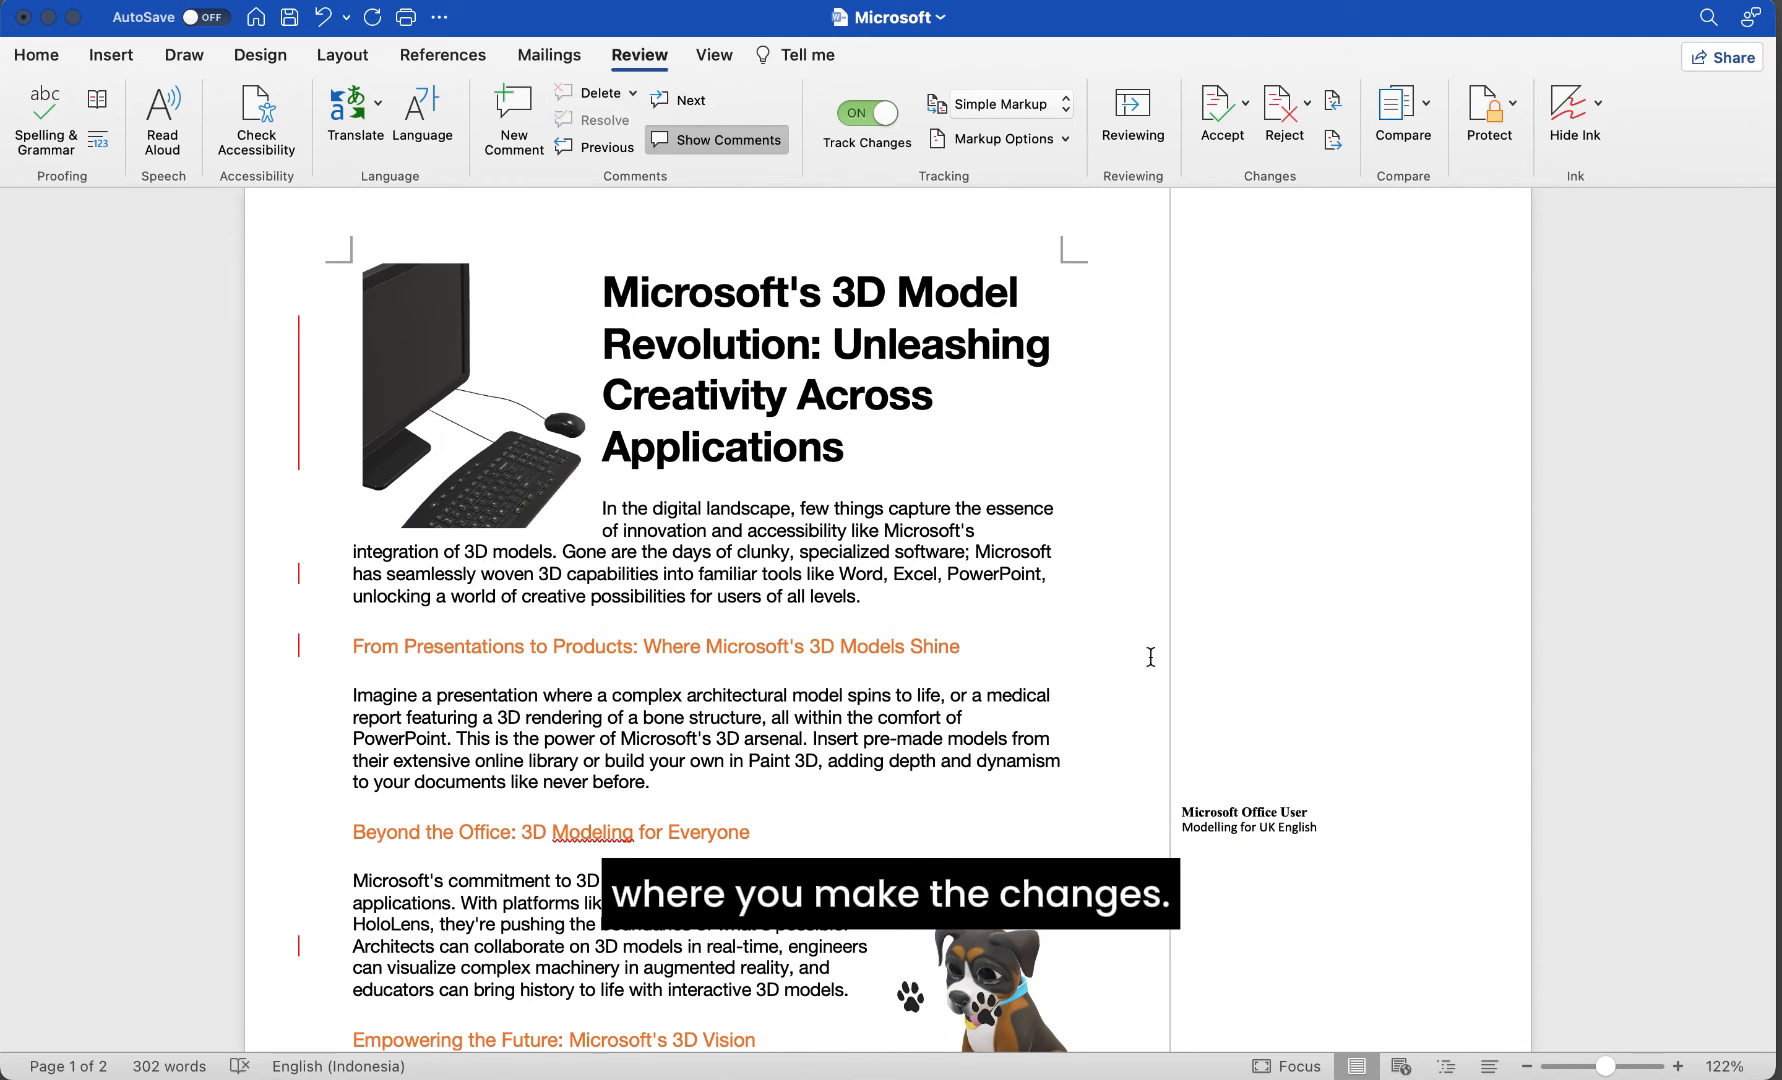
pyautogui.click(1004, 104)
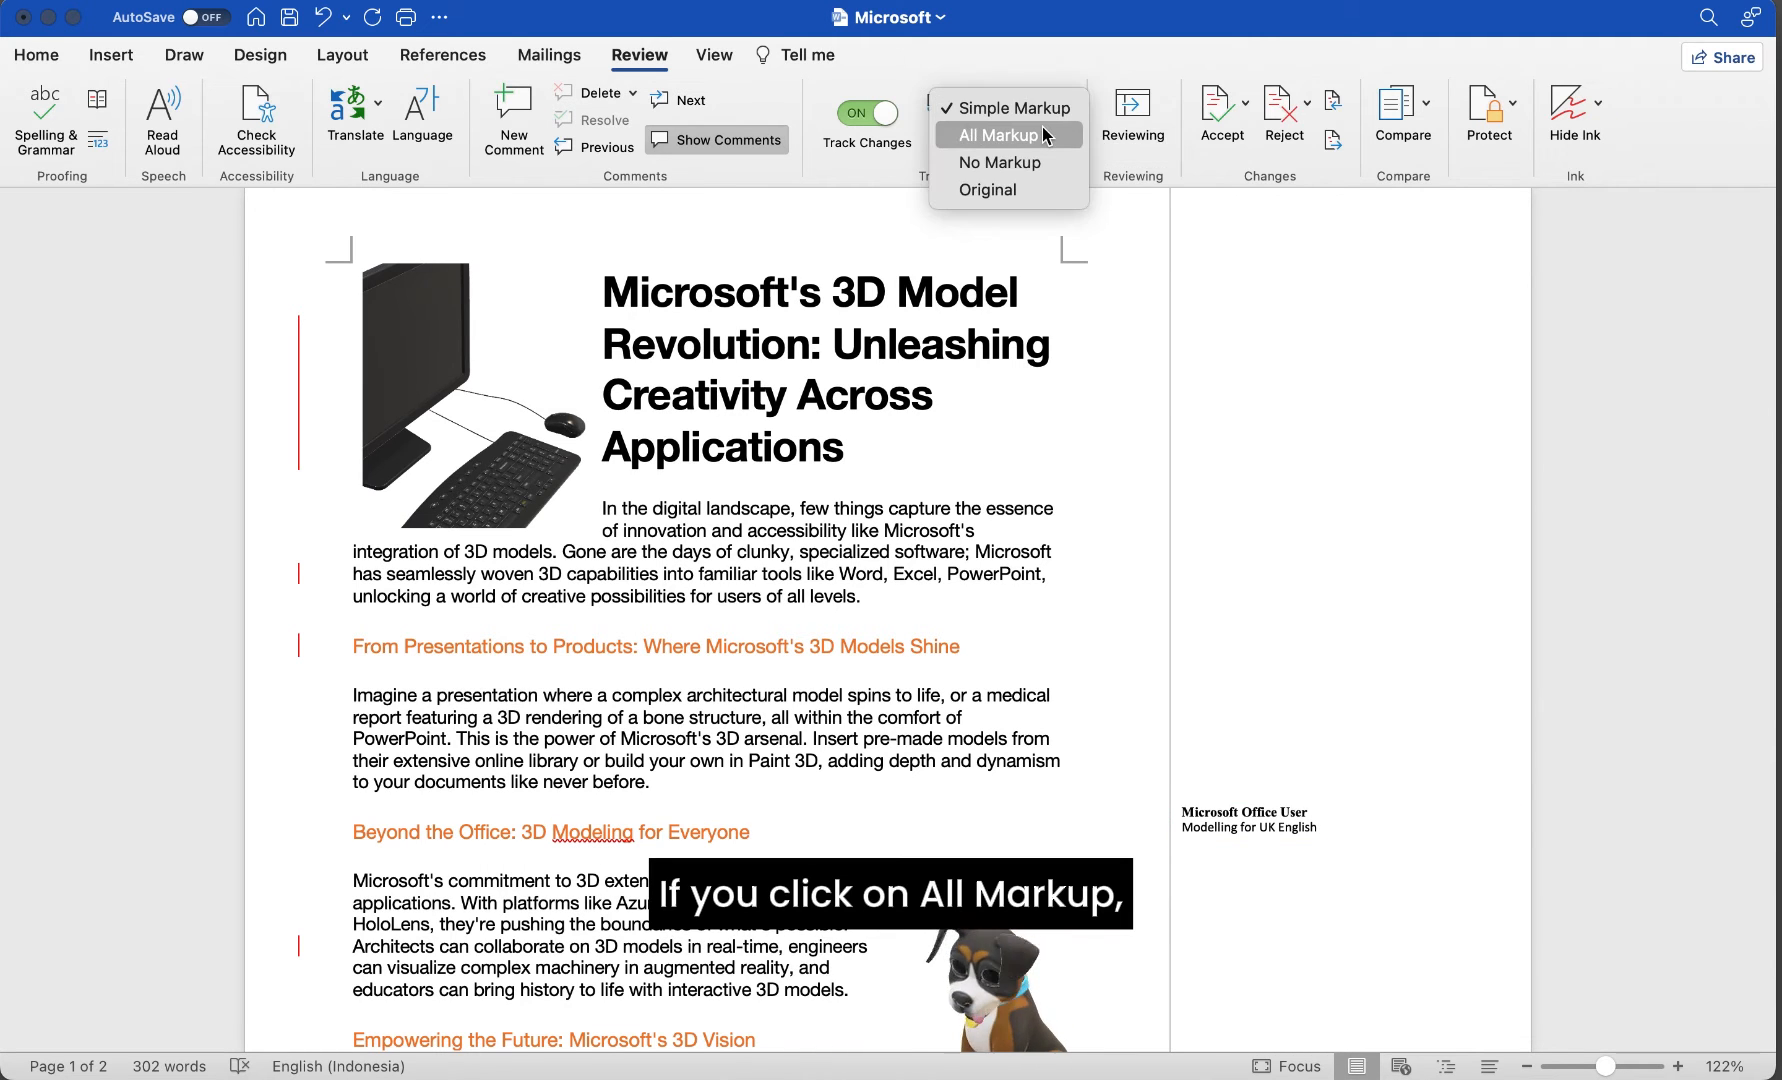
pyautogui.click(1002, 134)
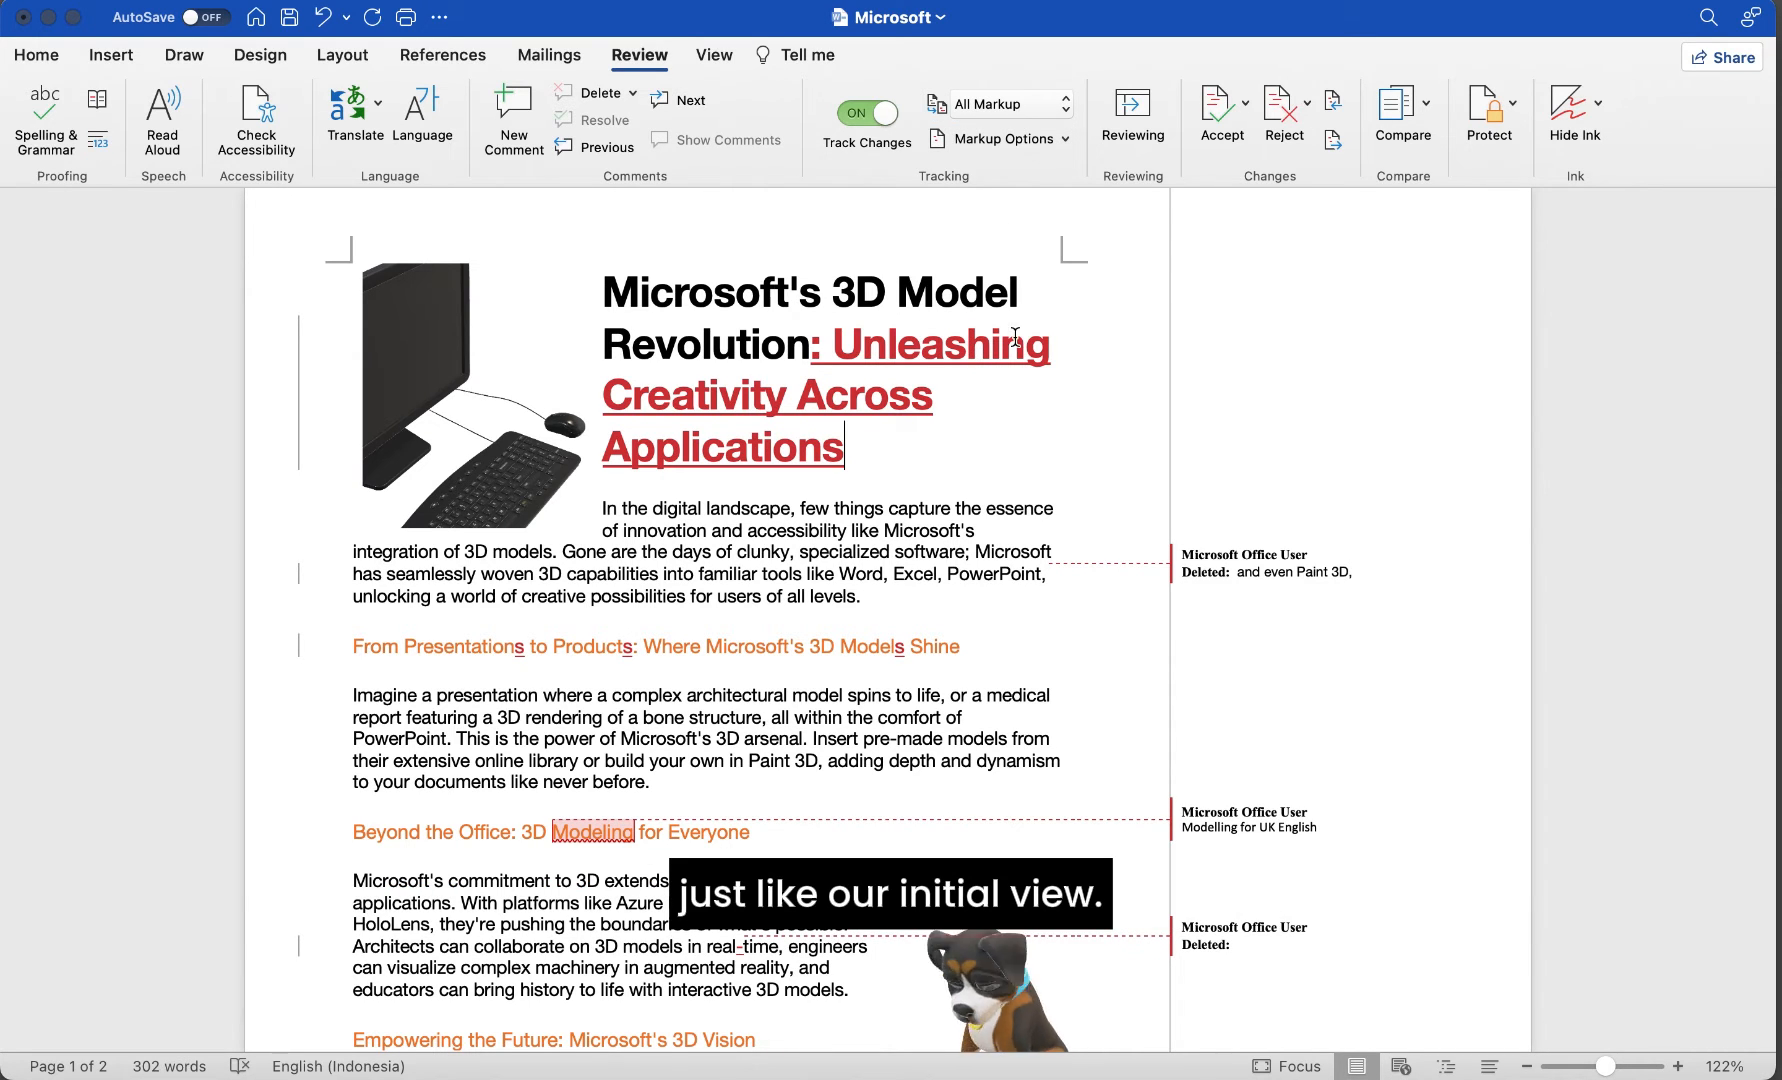
pyautogui.click(1004, 104)
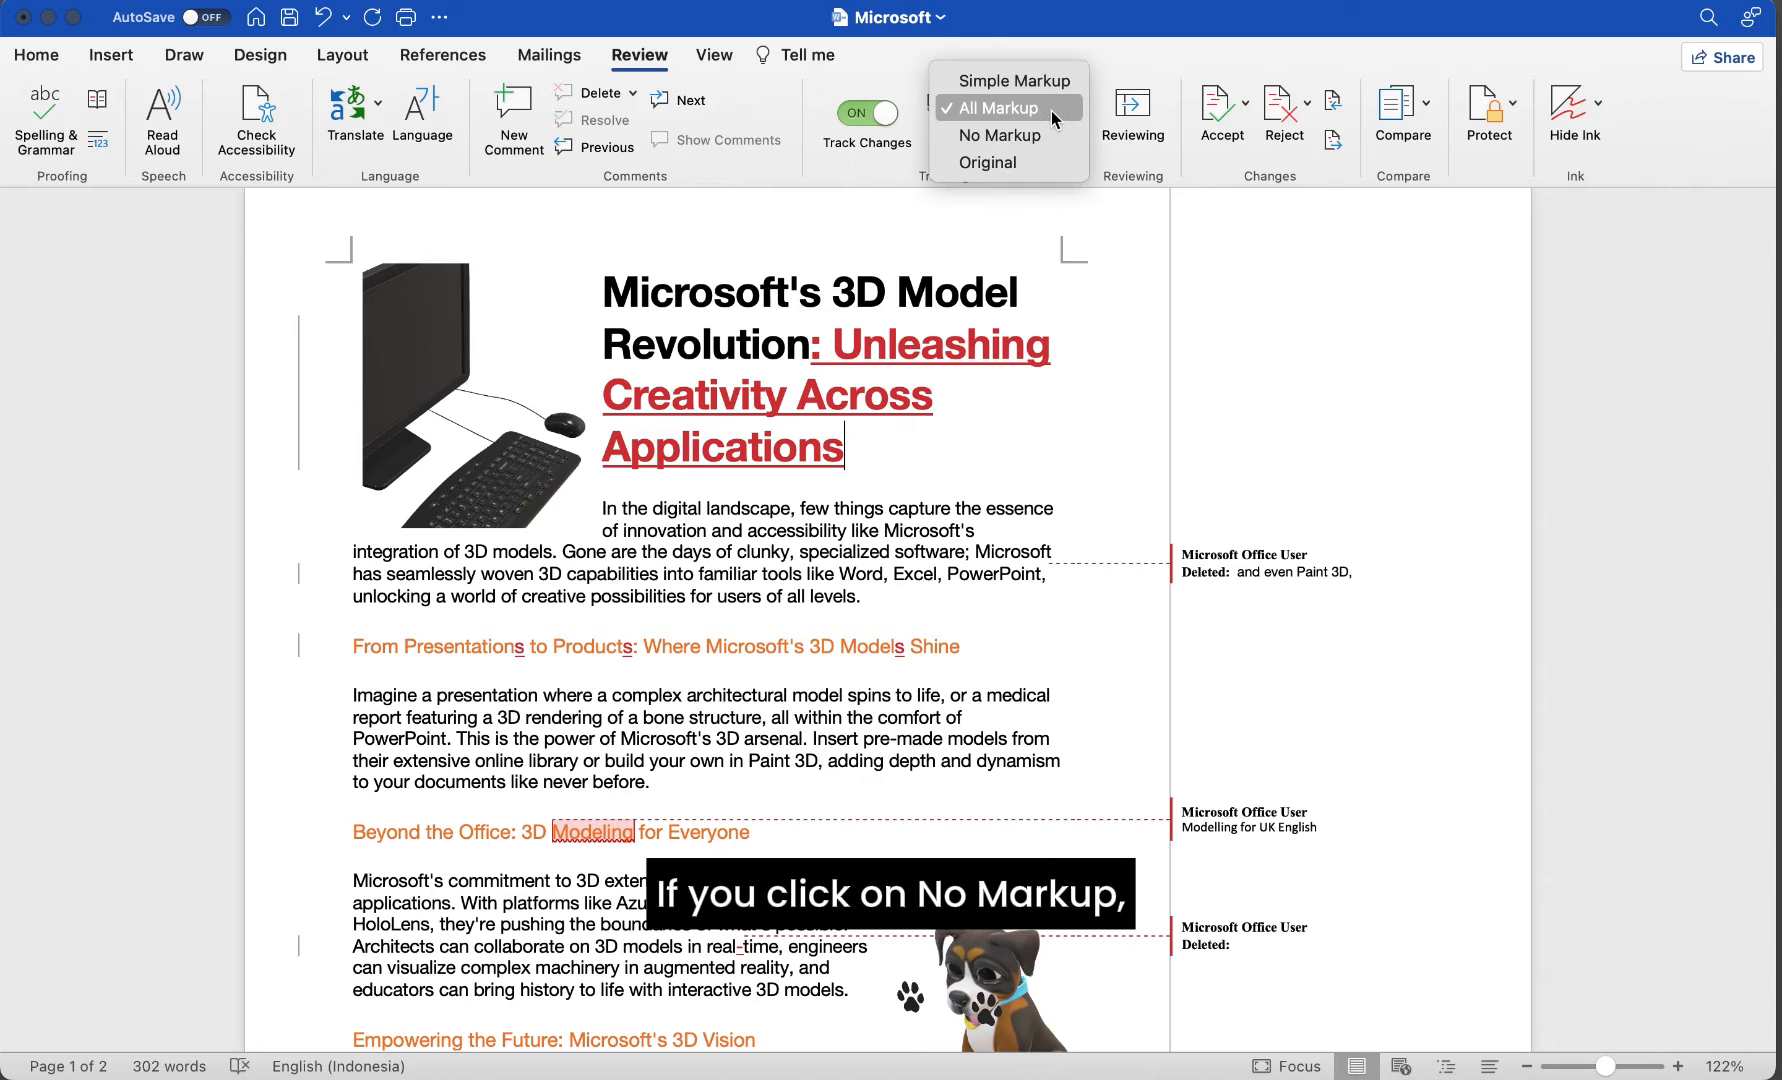
pyautogui.click(998, 136)
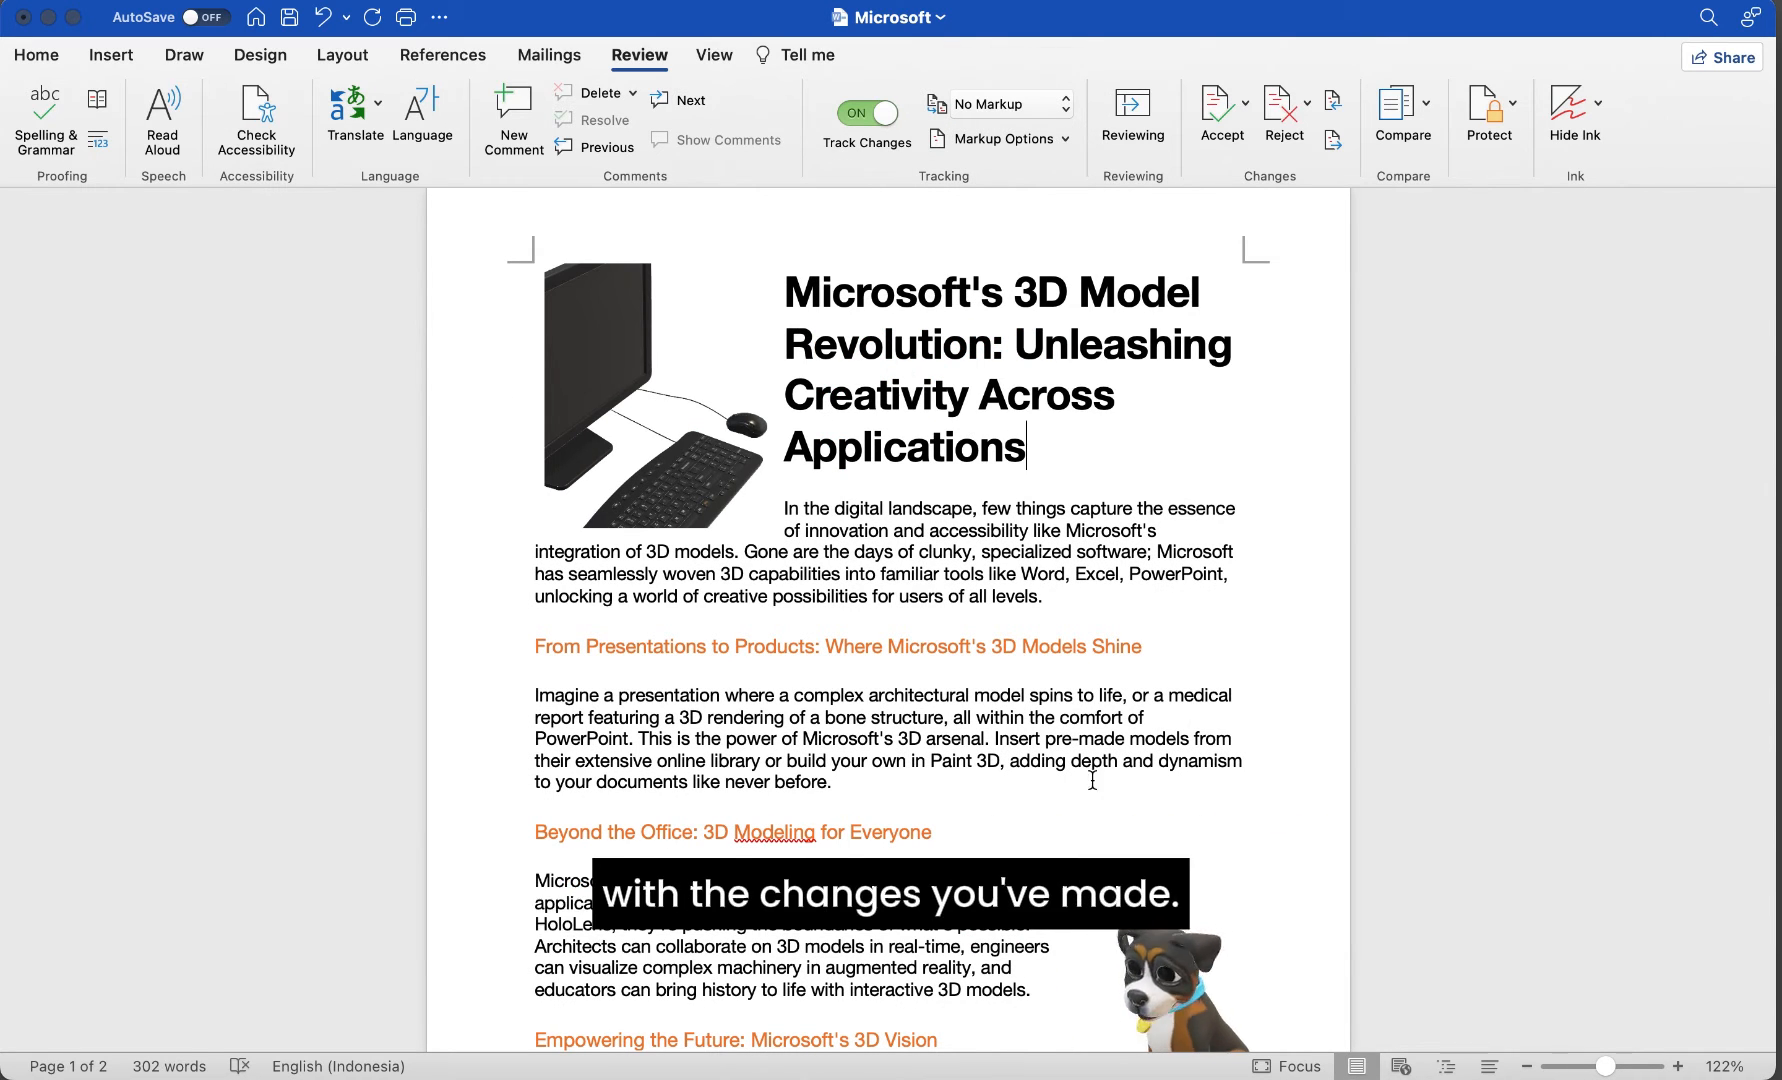
pyautogui.click(1004, 104)
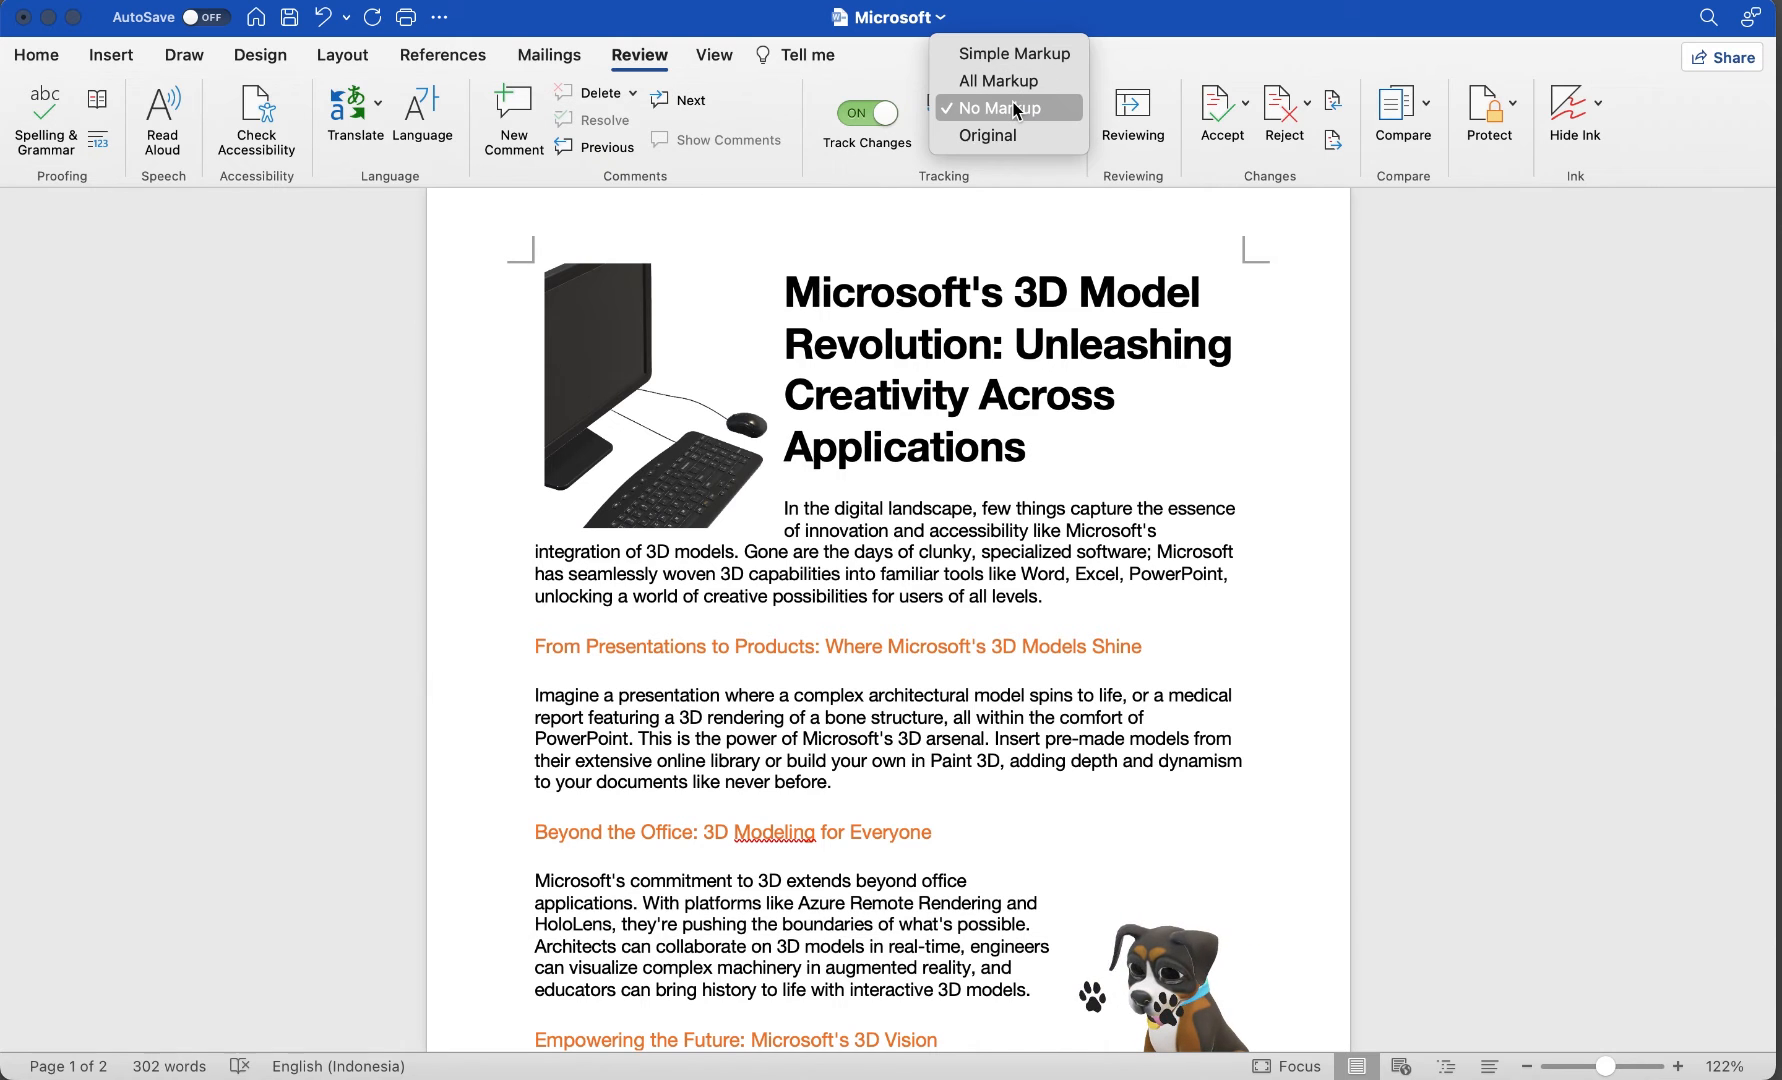
pyautogui.click(986, 136)
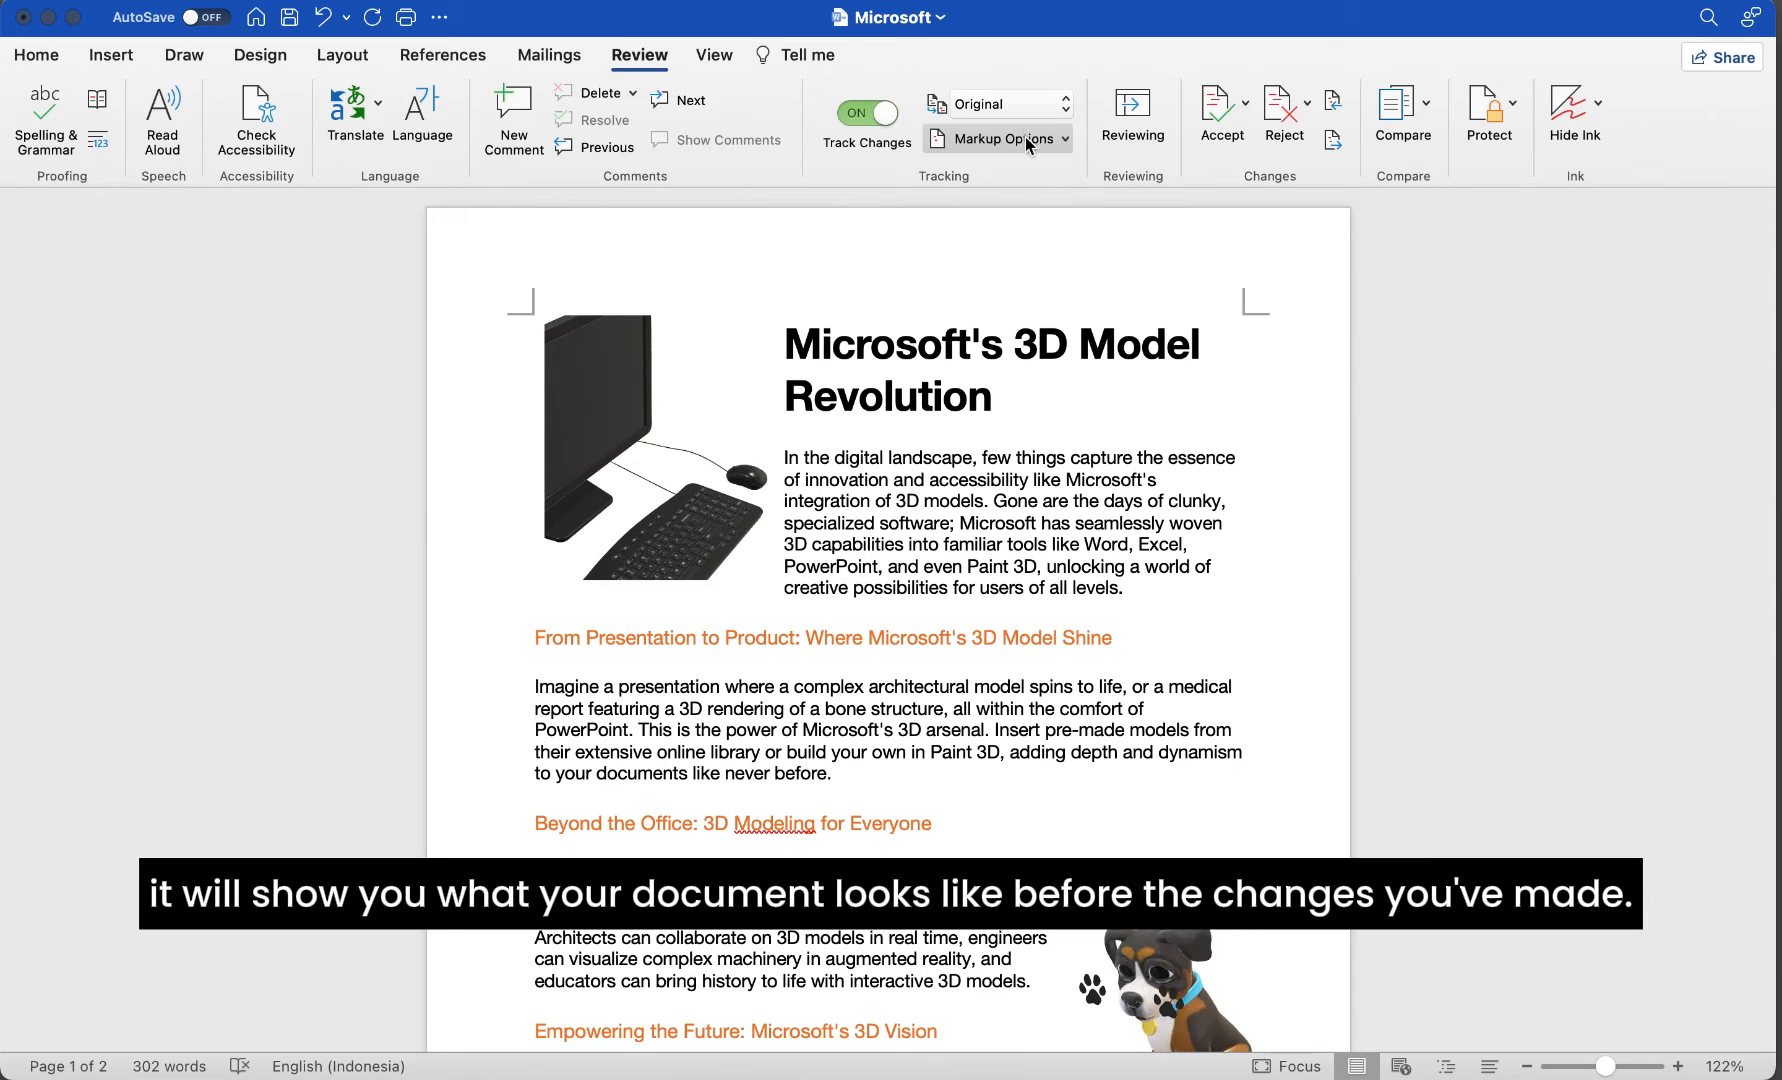
pyautogui.click(998, 138)
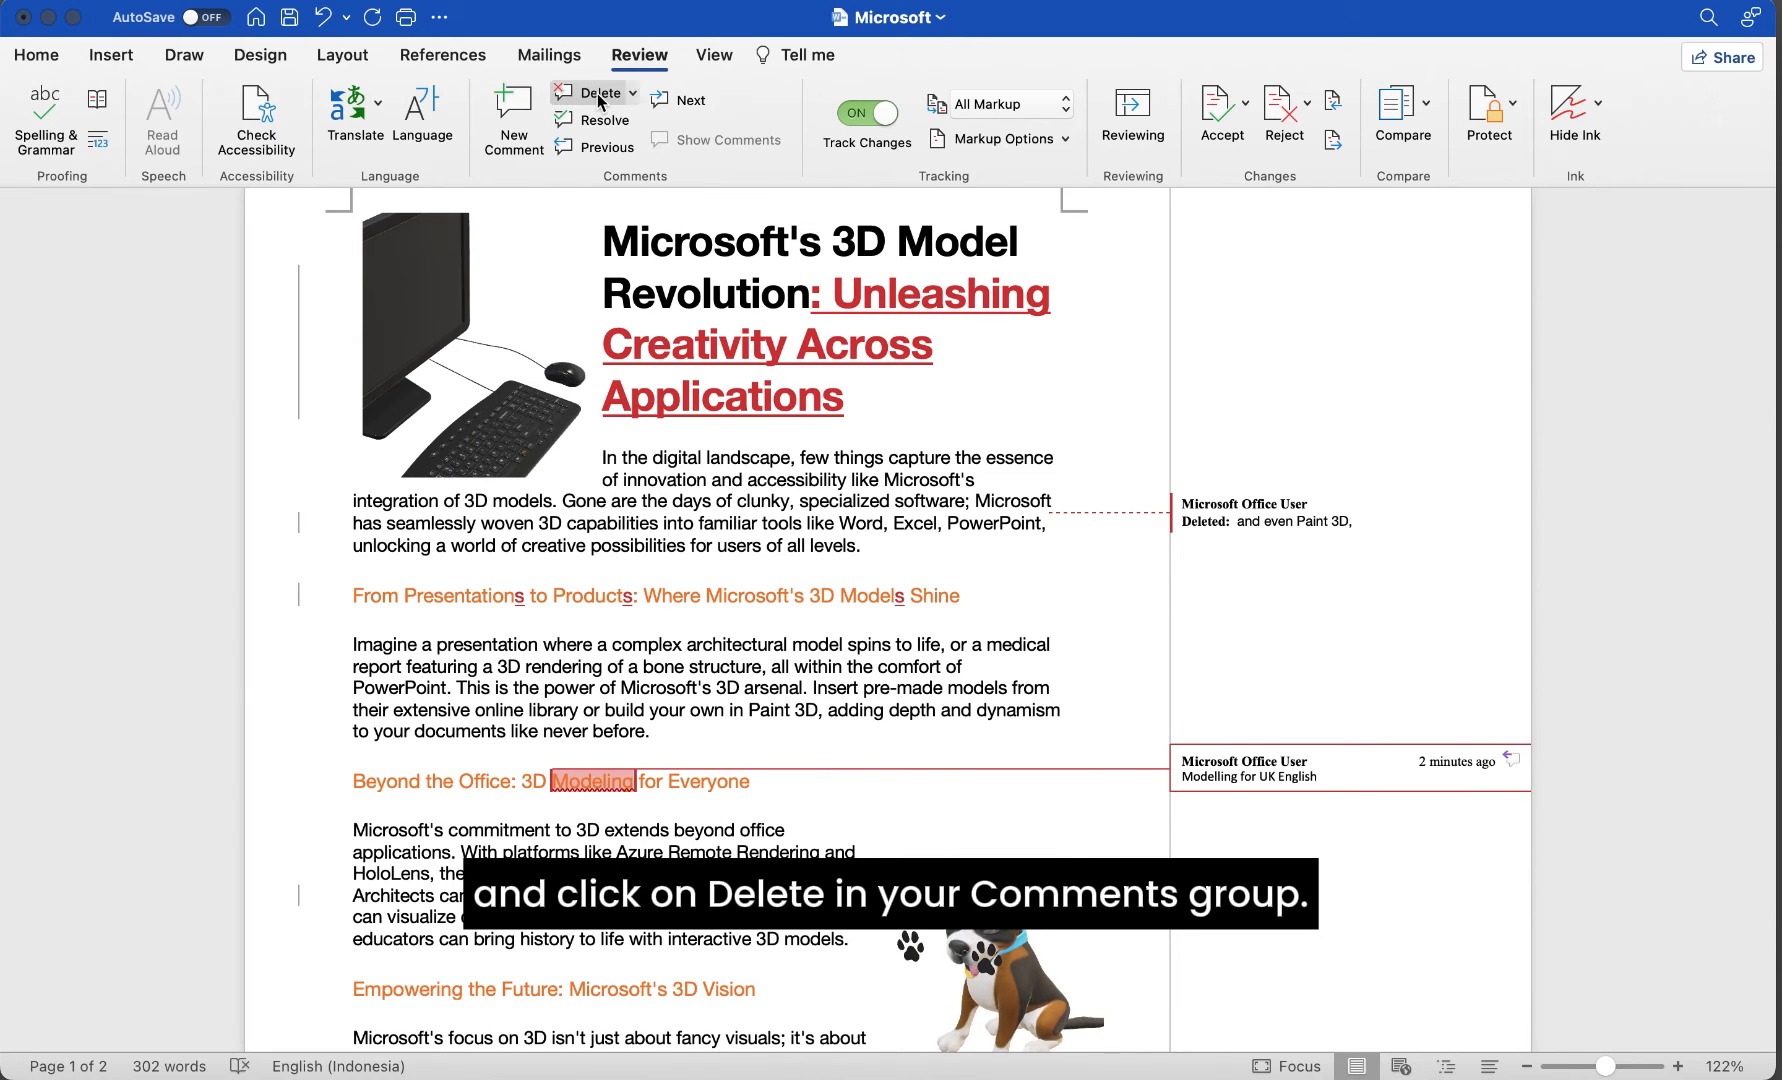
# Delete and resolve the 'Modelling for UK English' comment so it leaves the margin
pyautogui.click(590, 94)
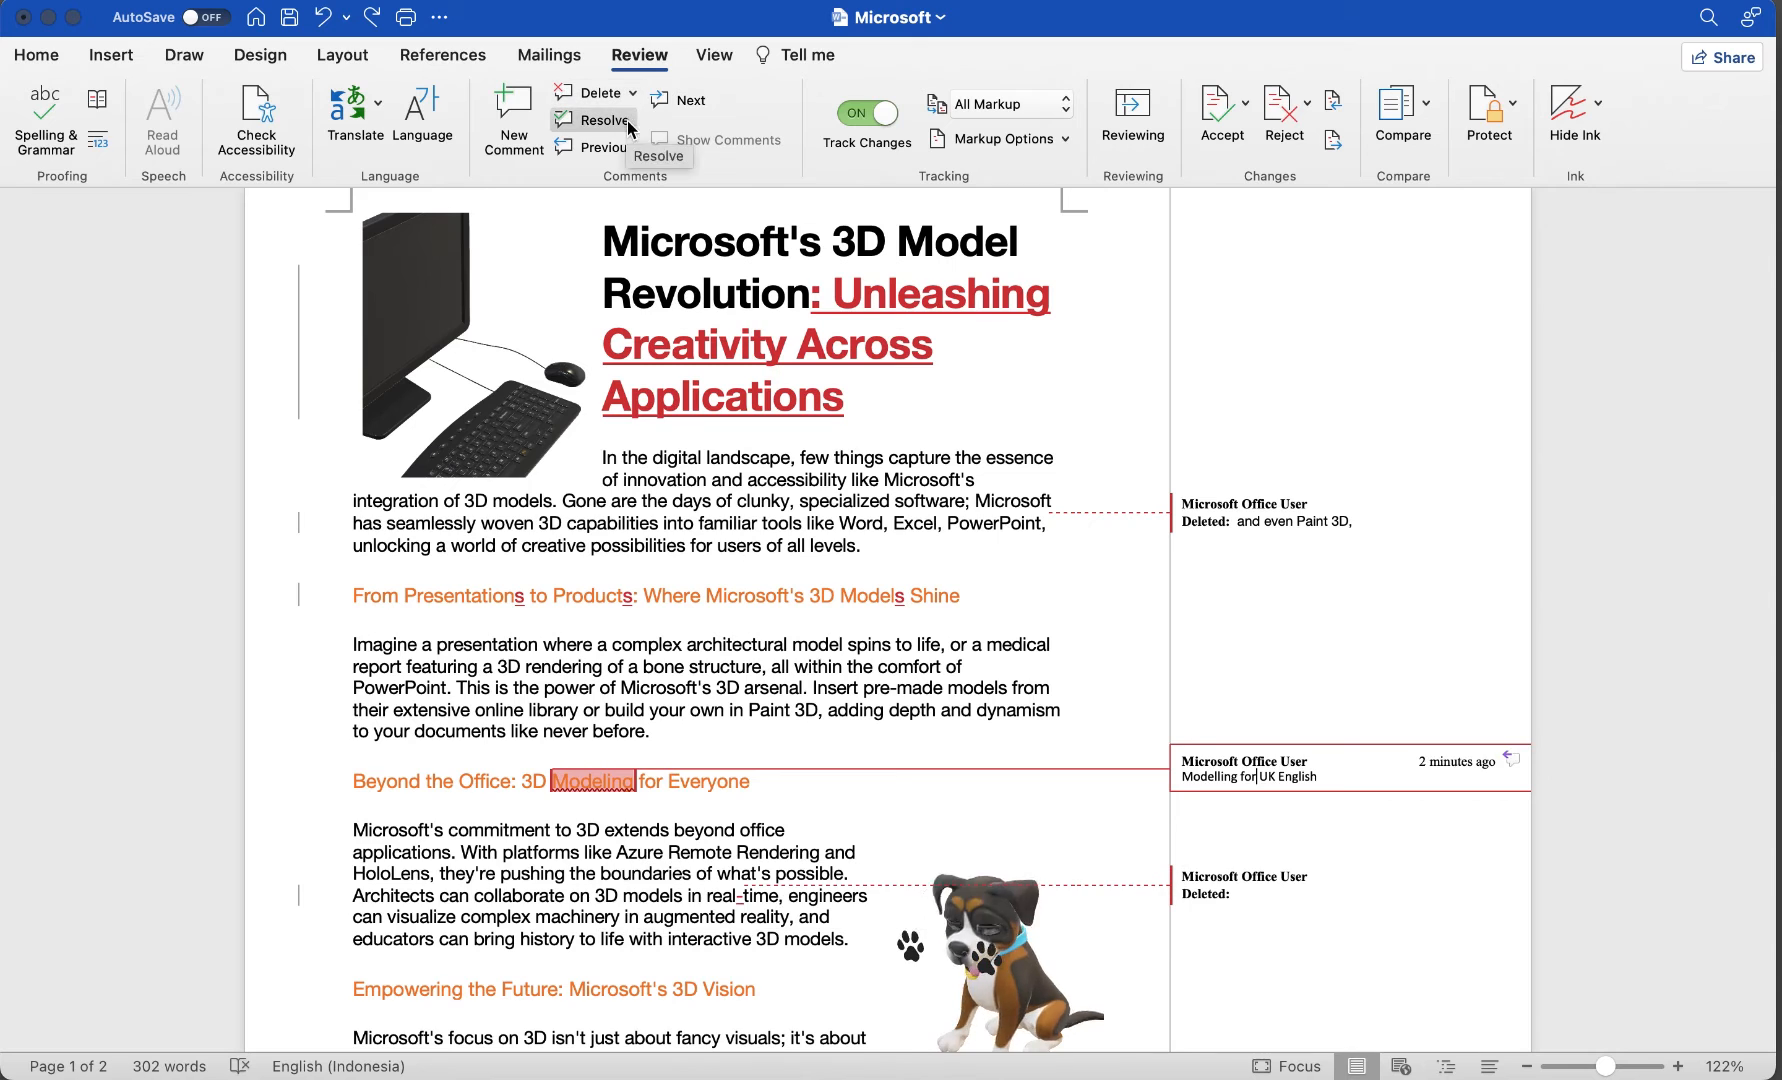
pyautogui.click(600, 120)
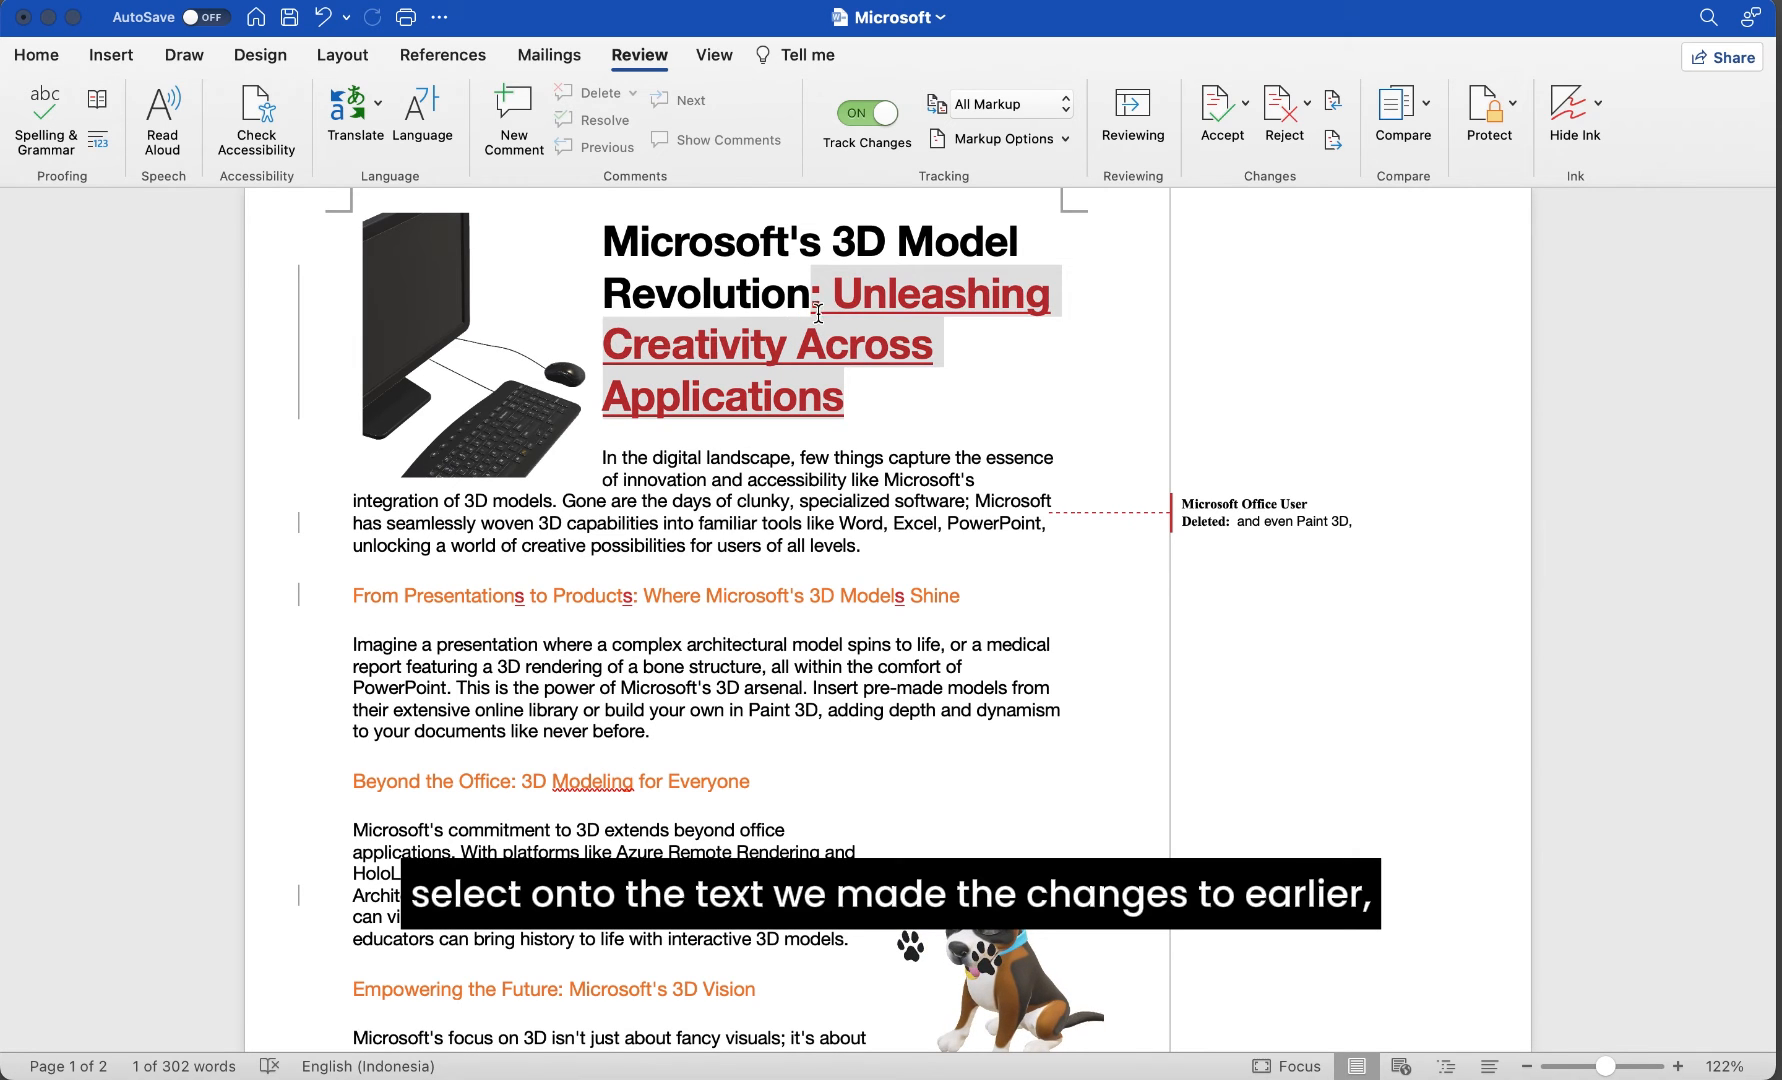
pyautogui.click(1220, 114)
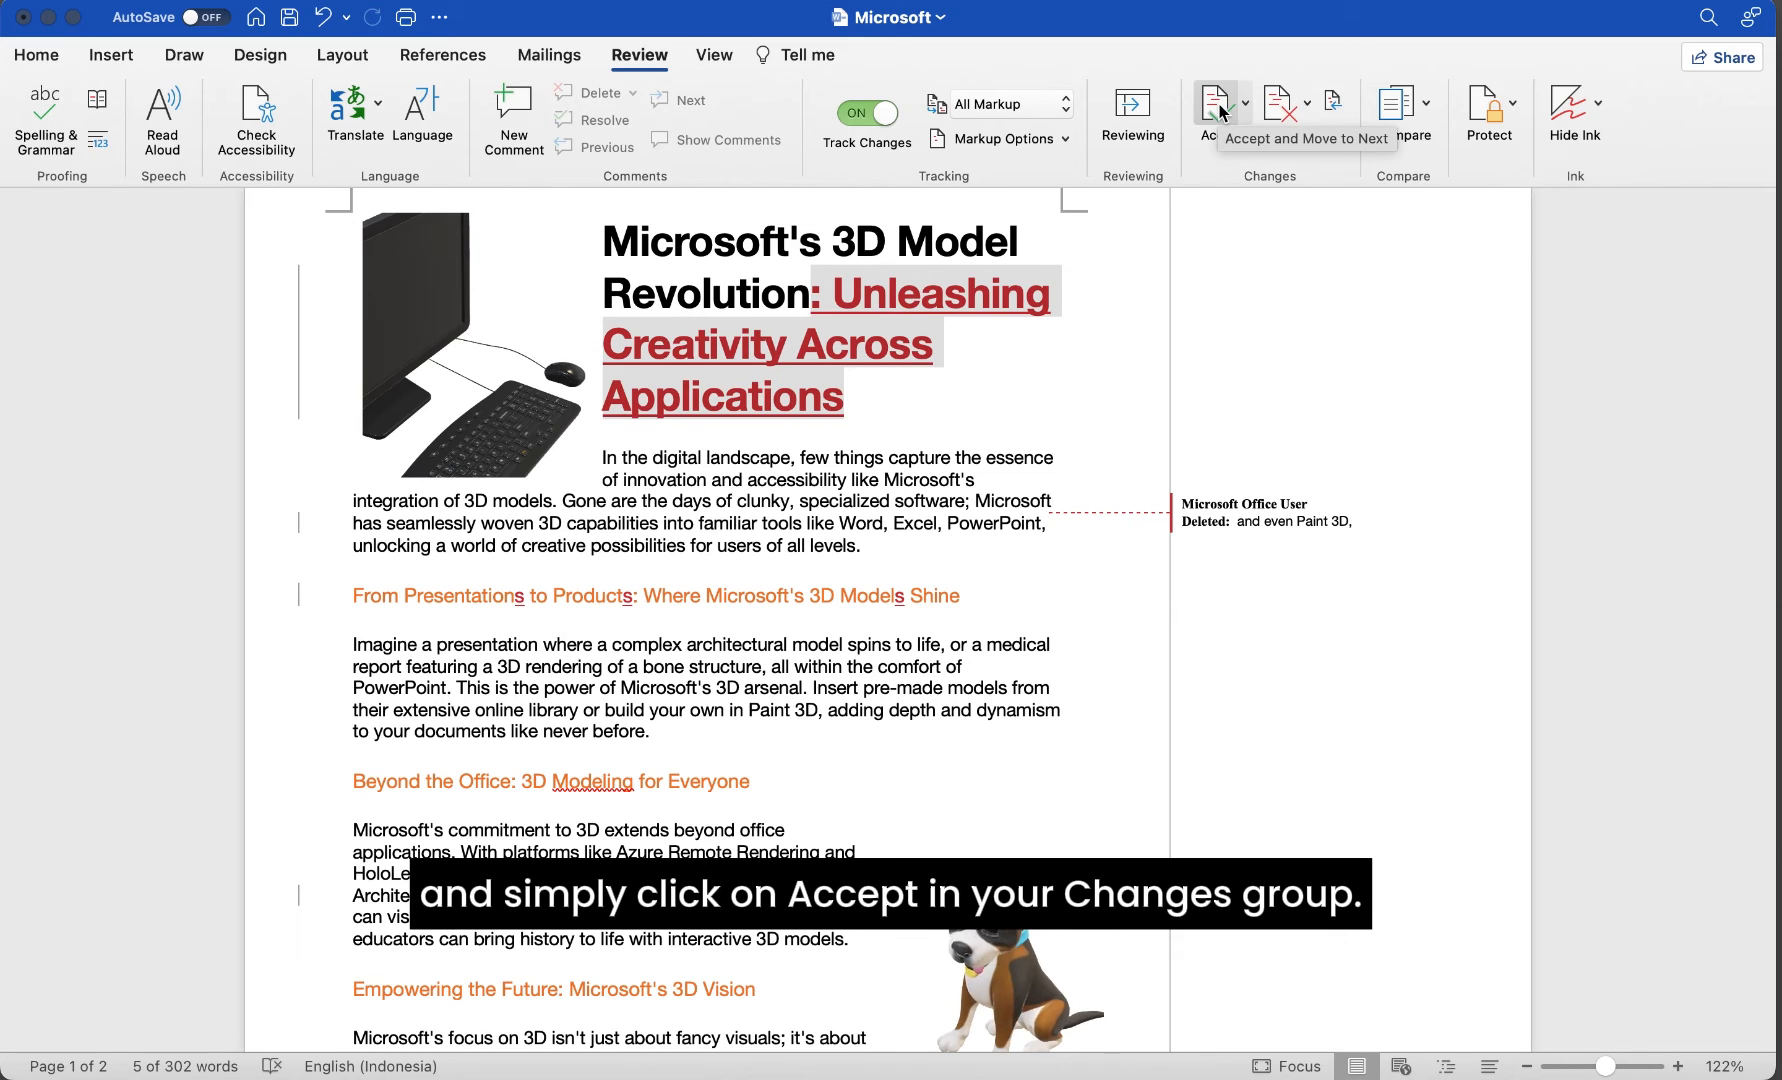
pyautogui.click(1210, 114)
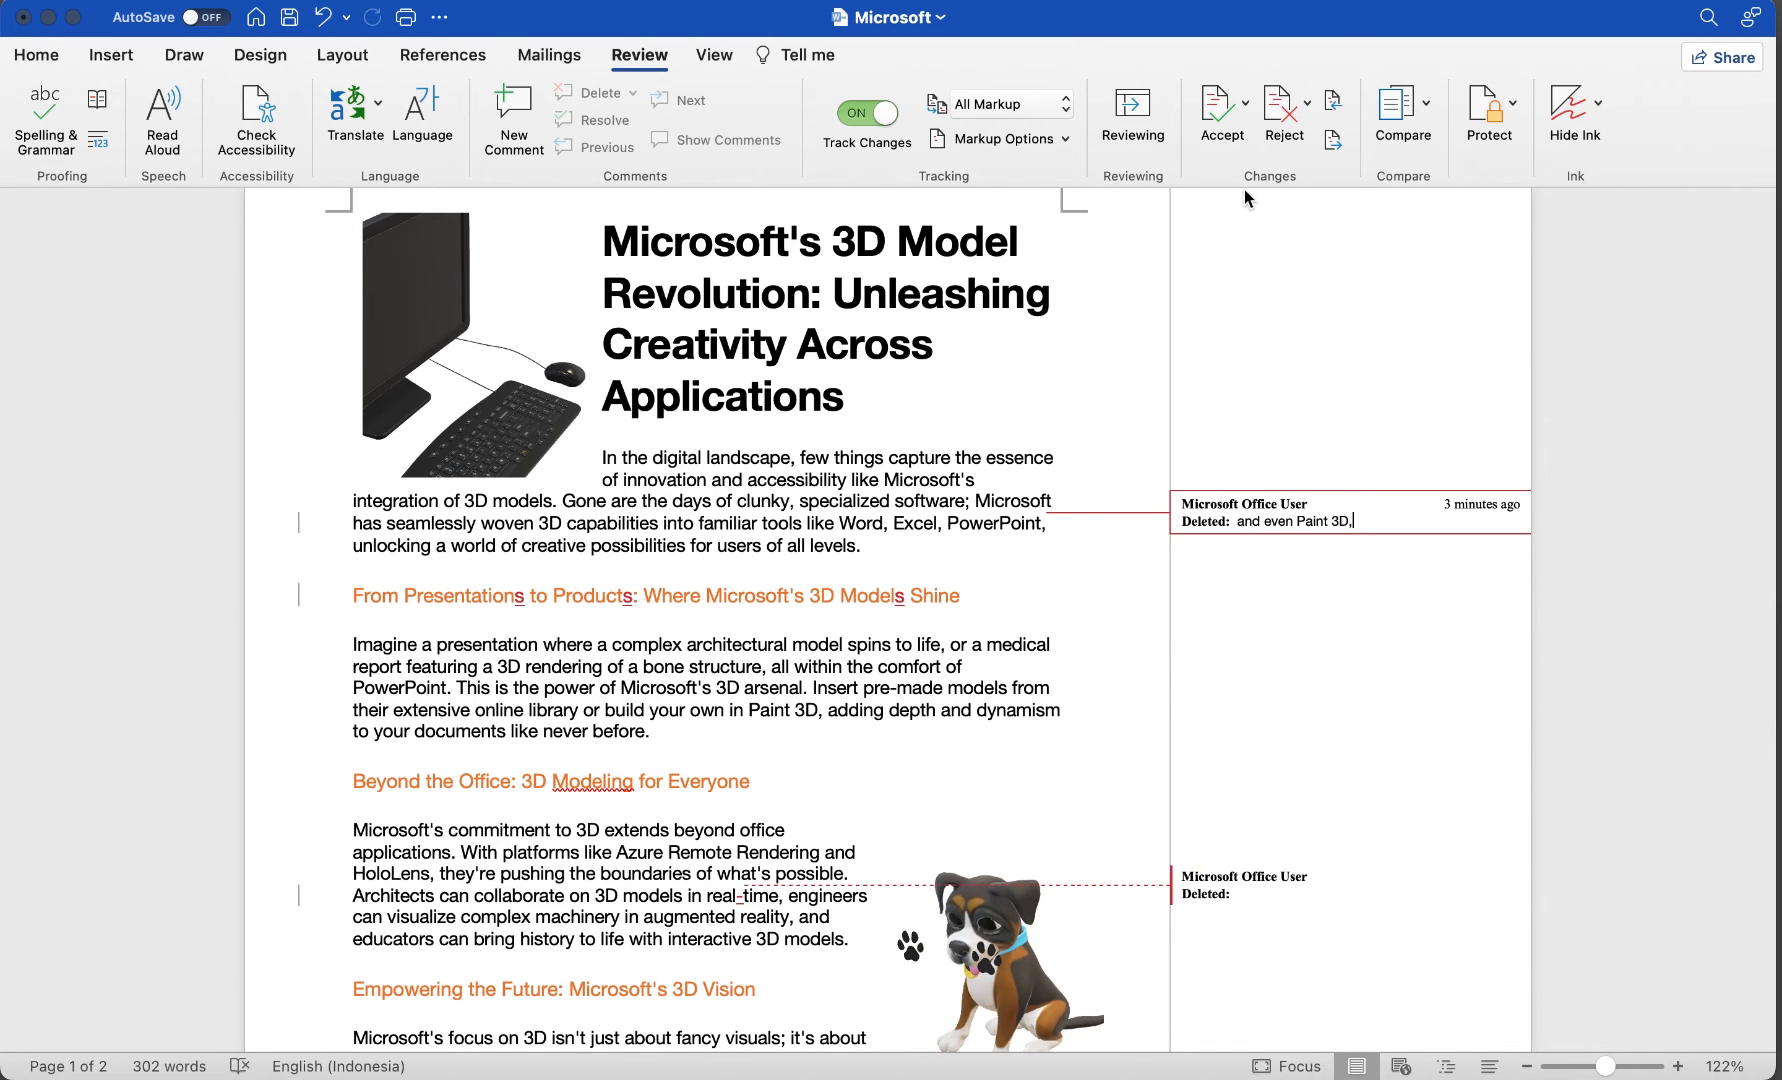
pyautogui.click(1220, 114)
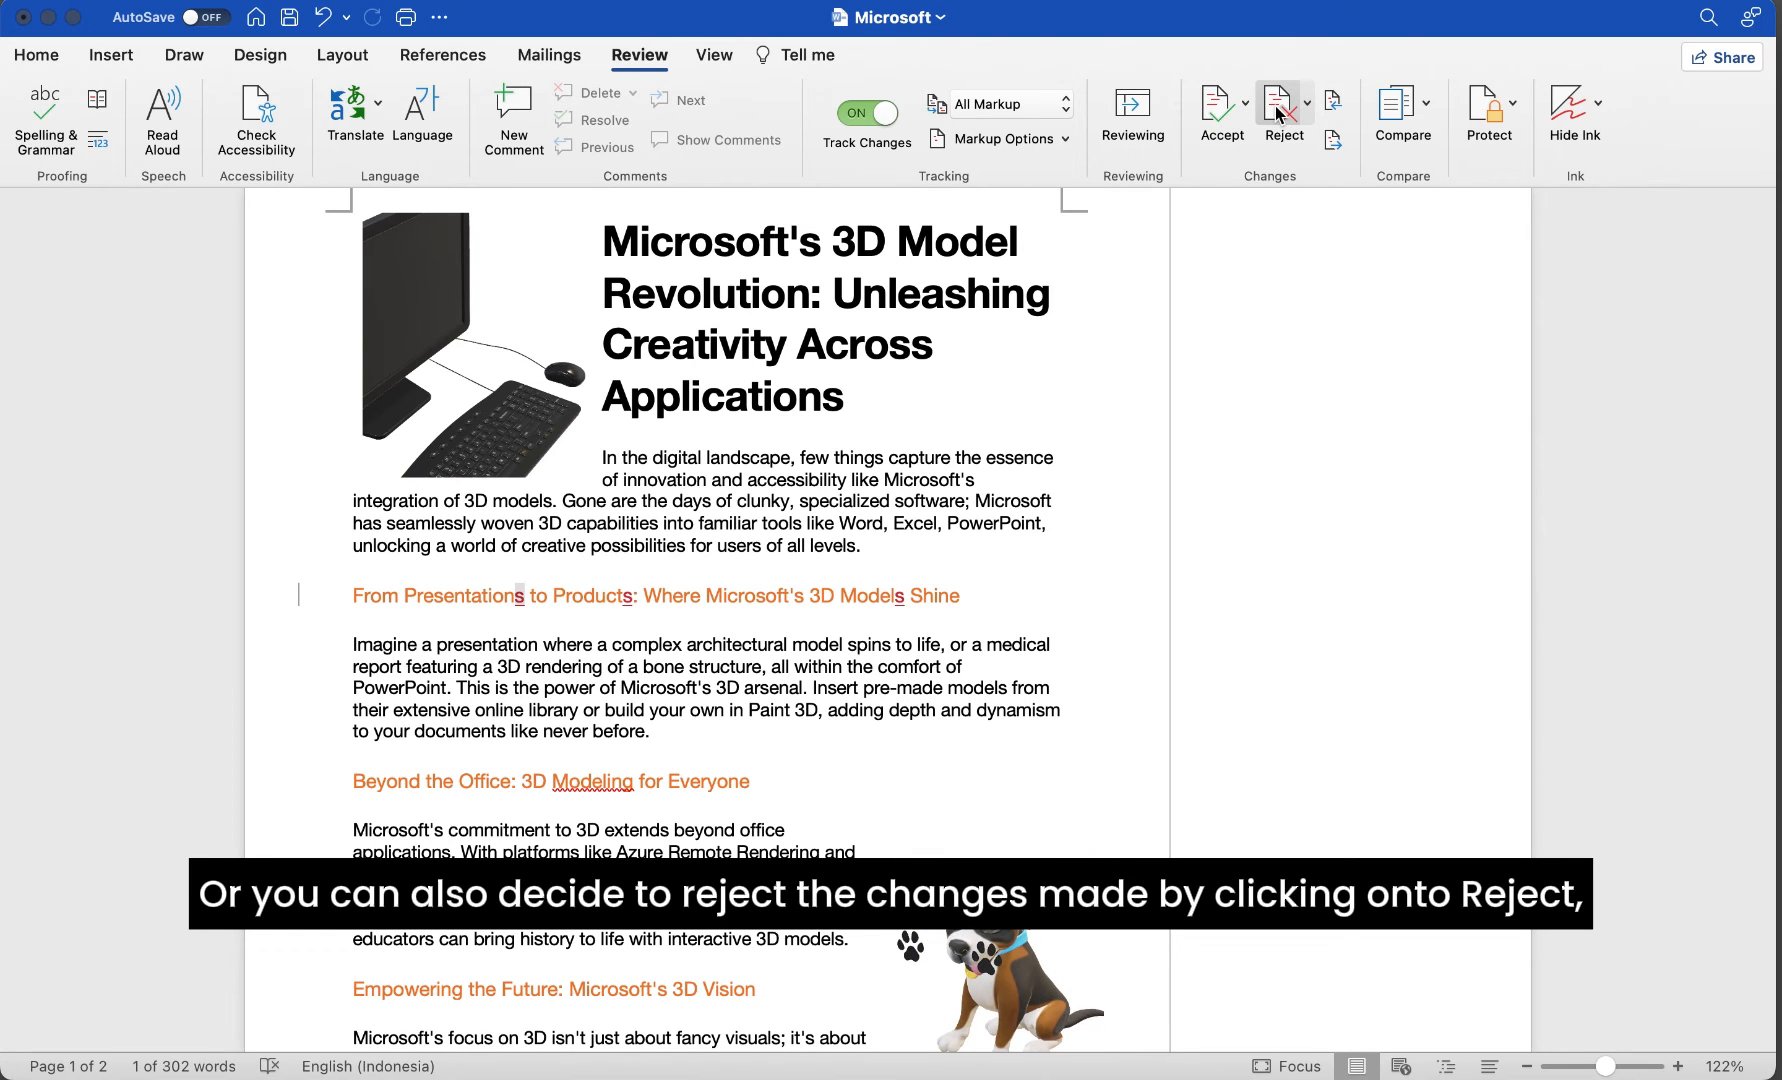
pyautogui.click(1282, 118)
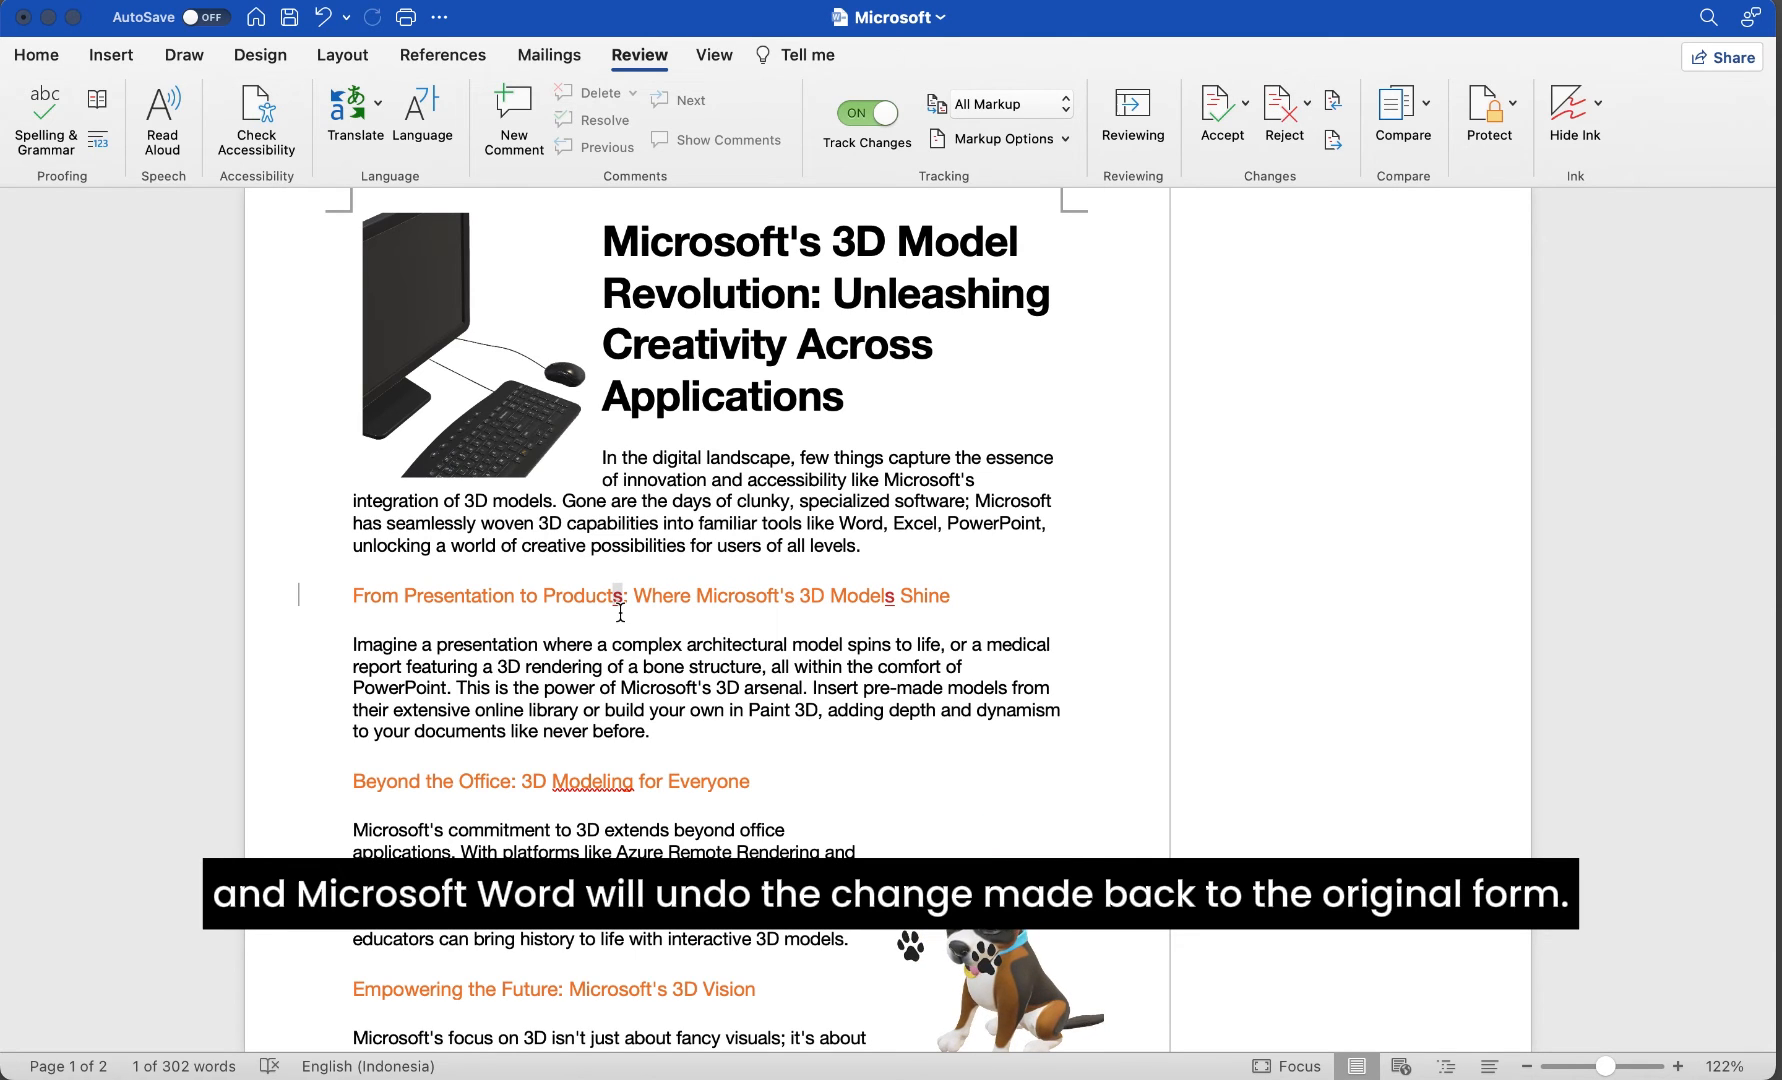
pyautogui.click(1284, 118)
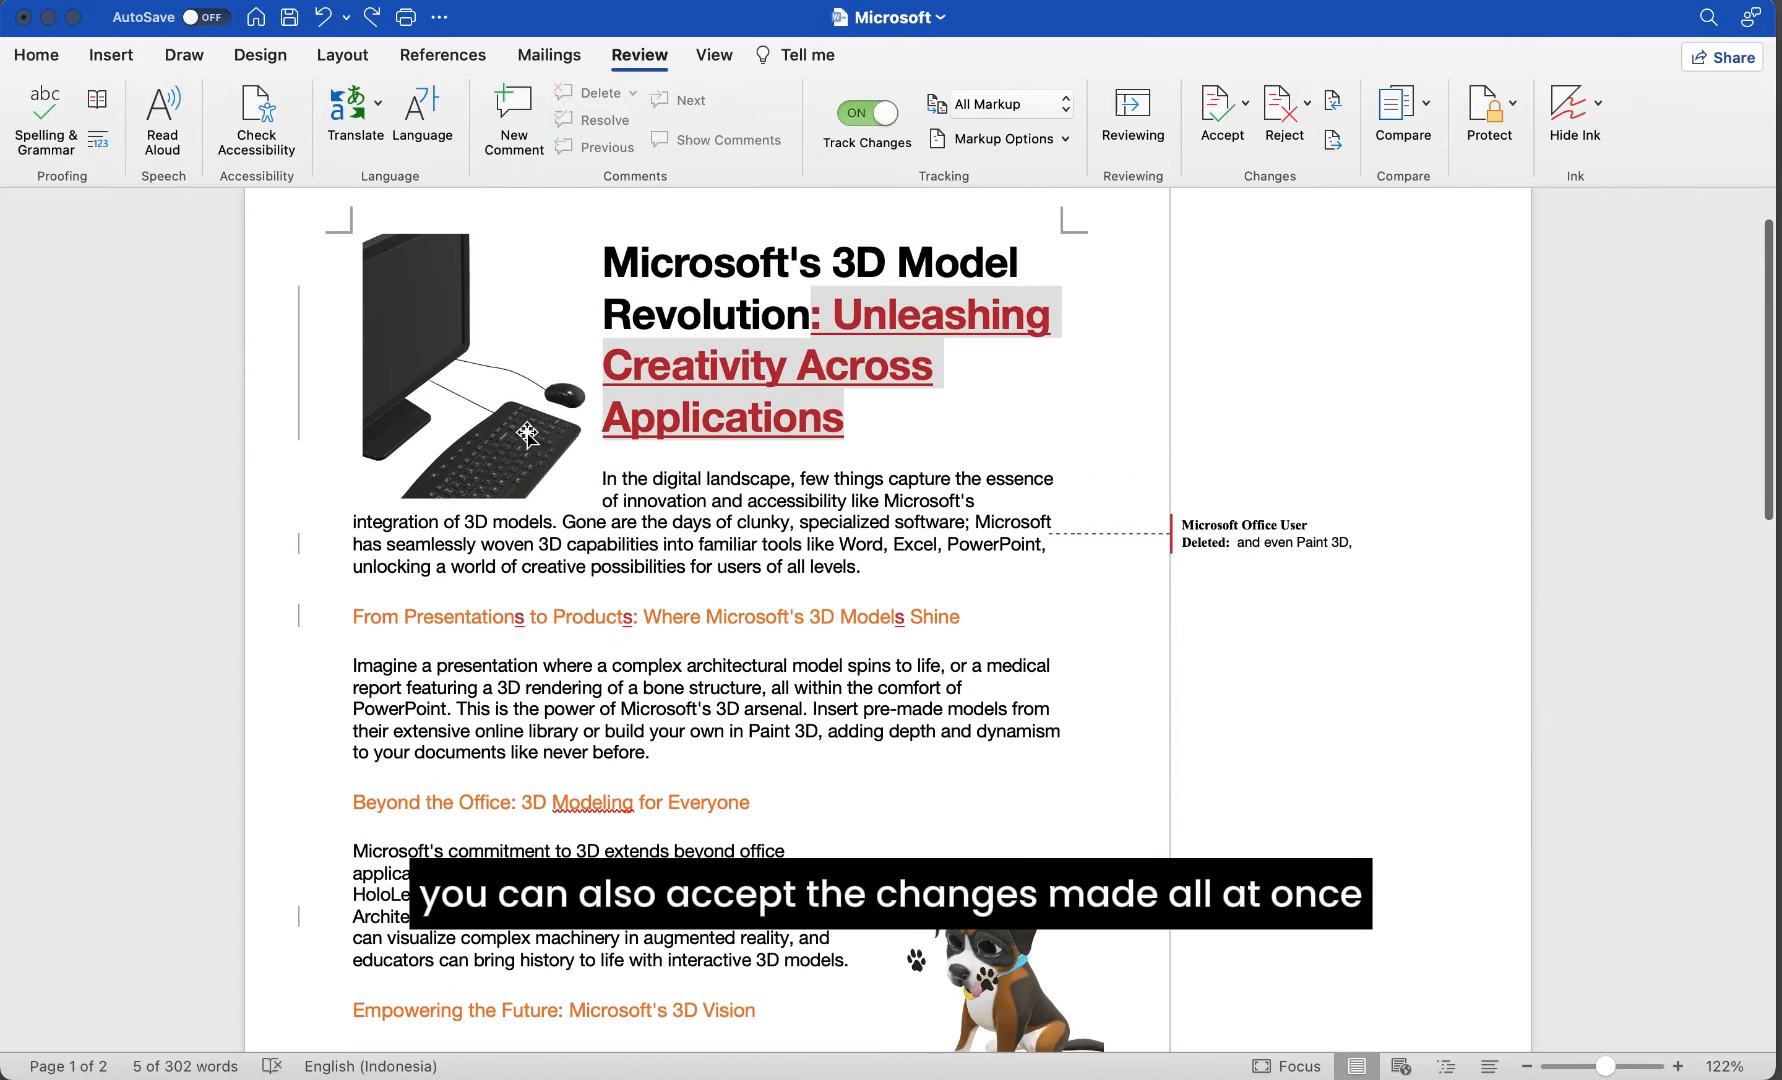
# Accept All Changes so the longer title and pluralised heading become plain text without markup
pyautogui.click(1218, 114)
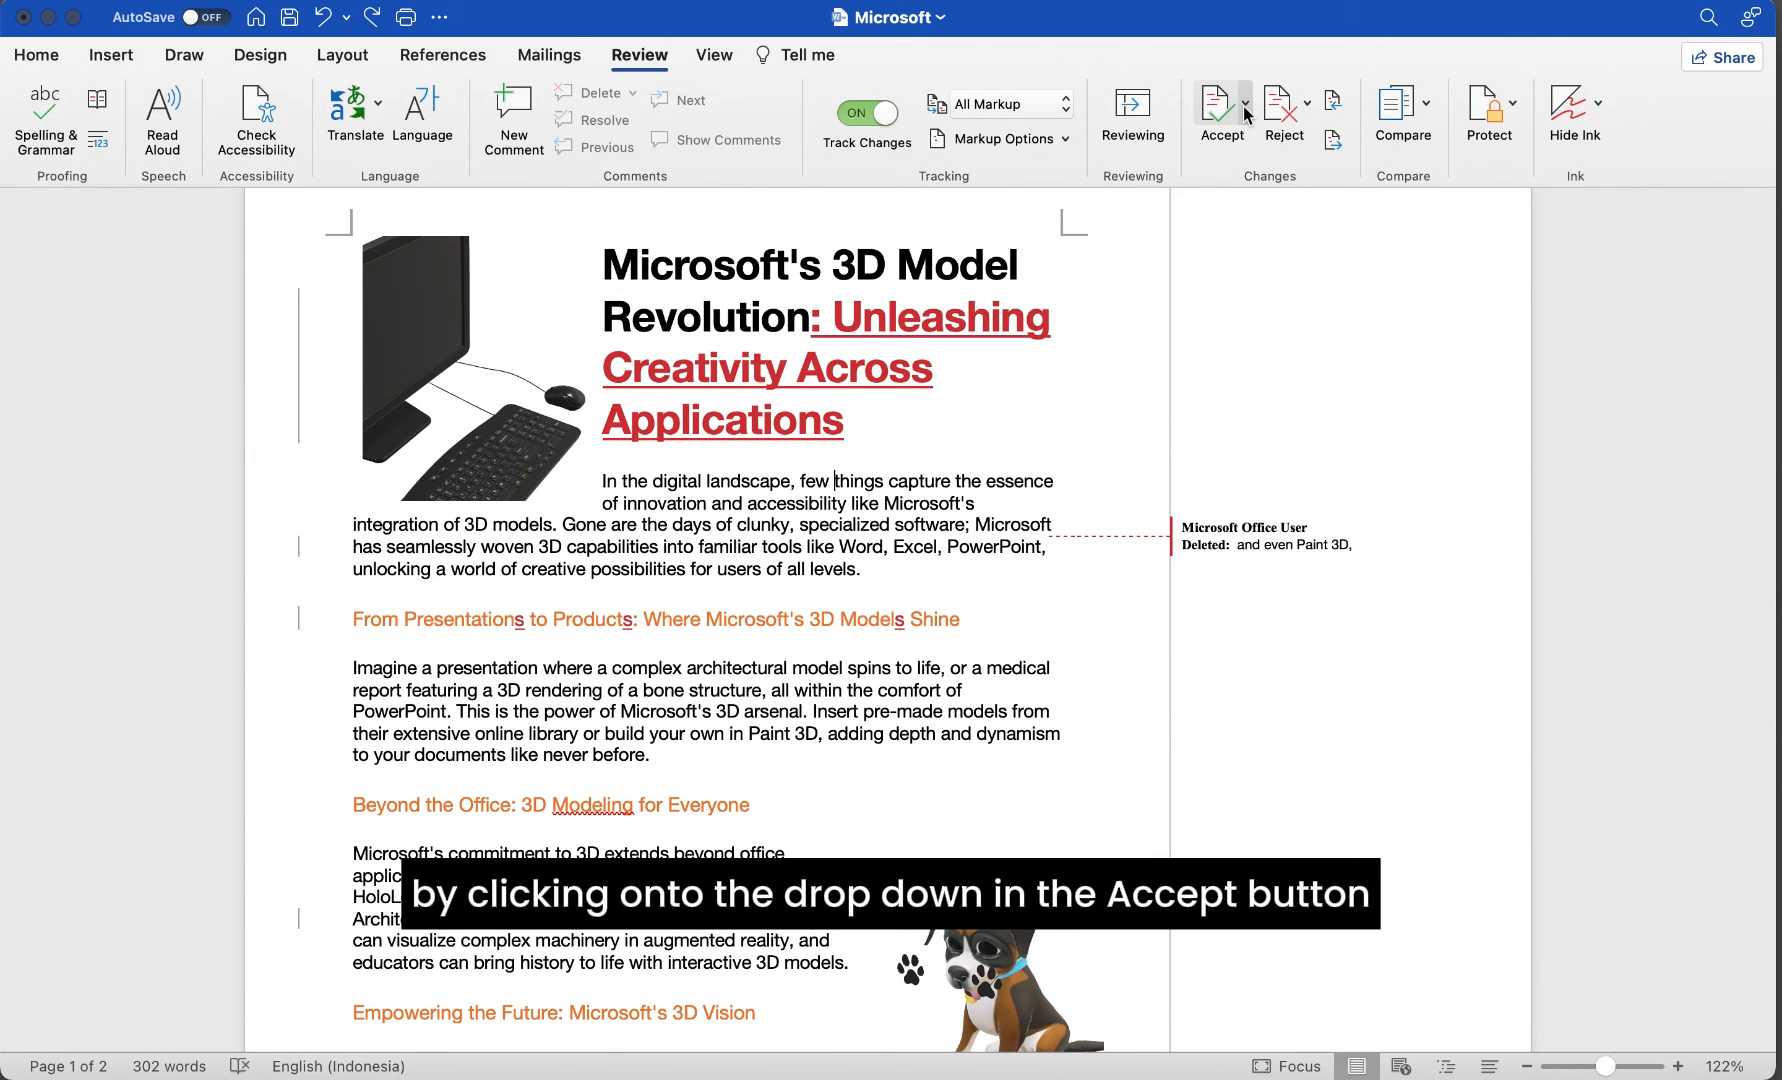
pyautogui.click(1246, 104)
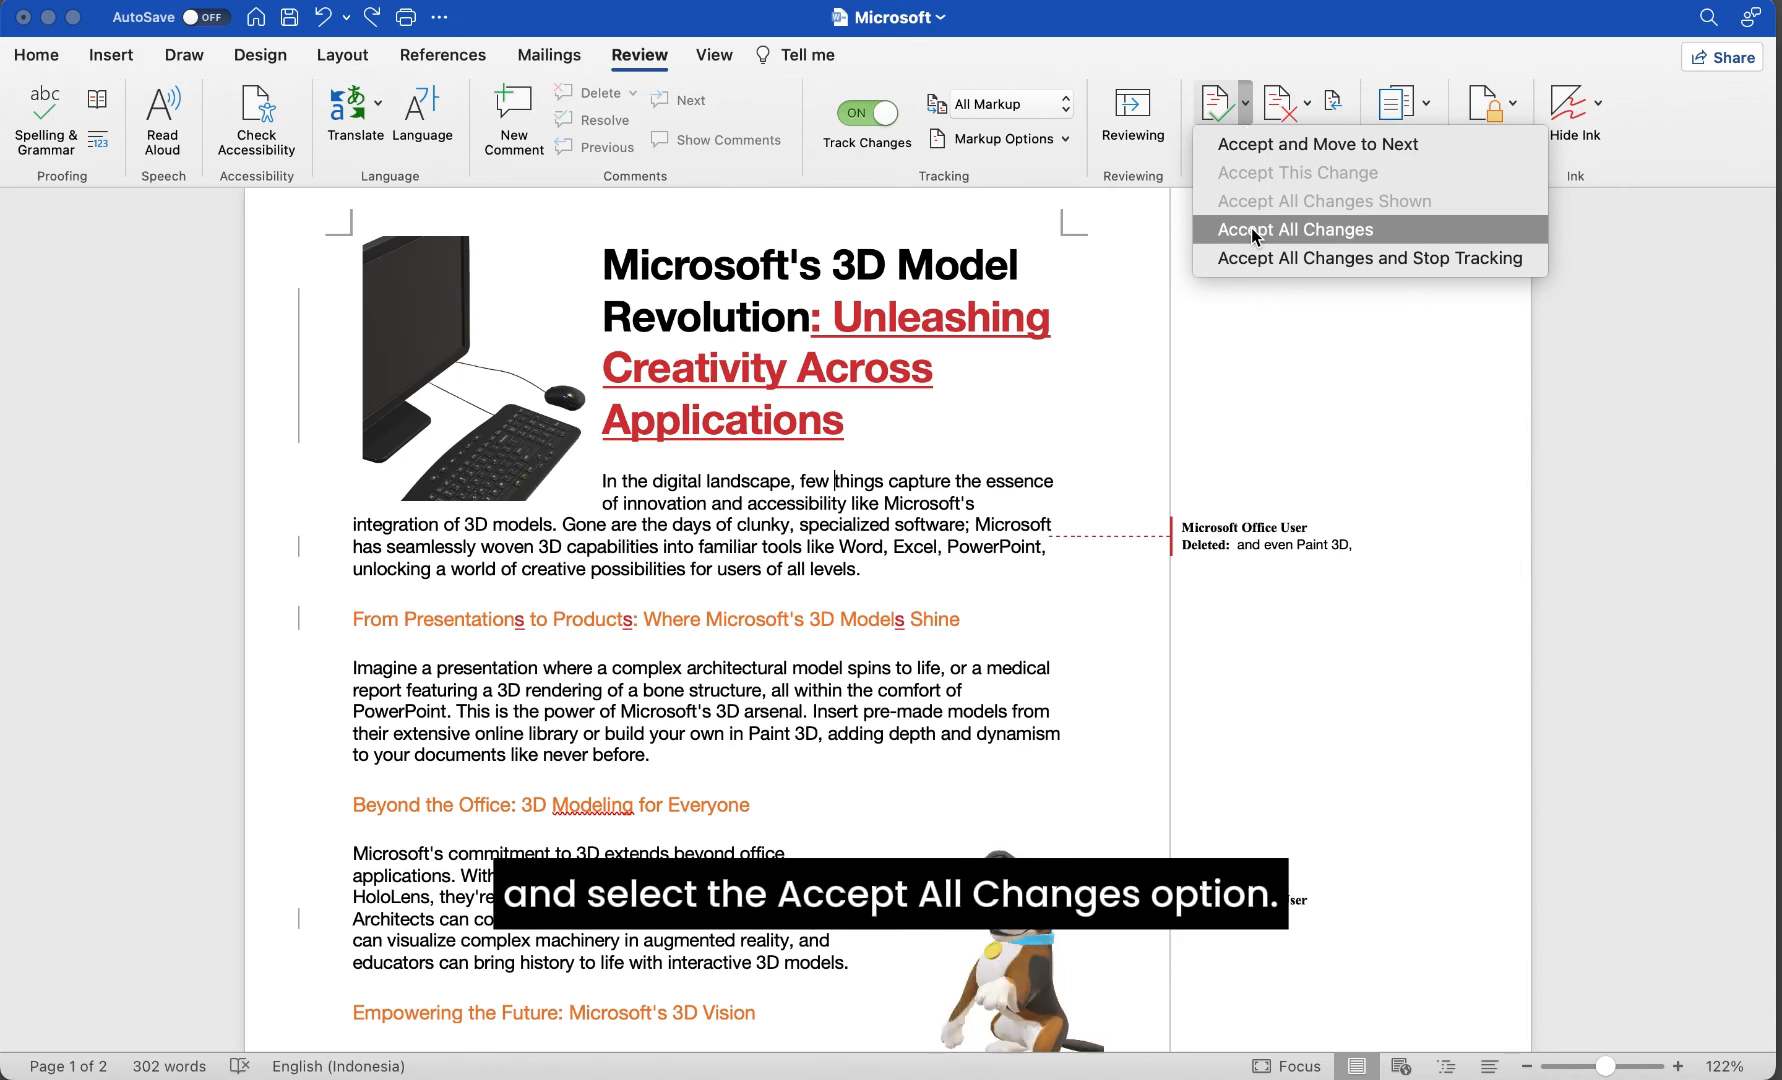
pyautogui.click(1292, 228)
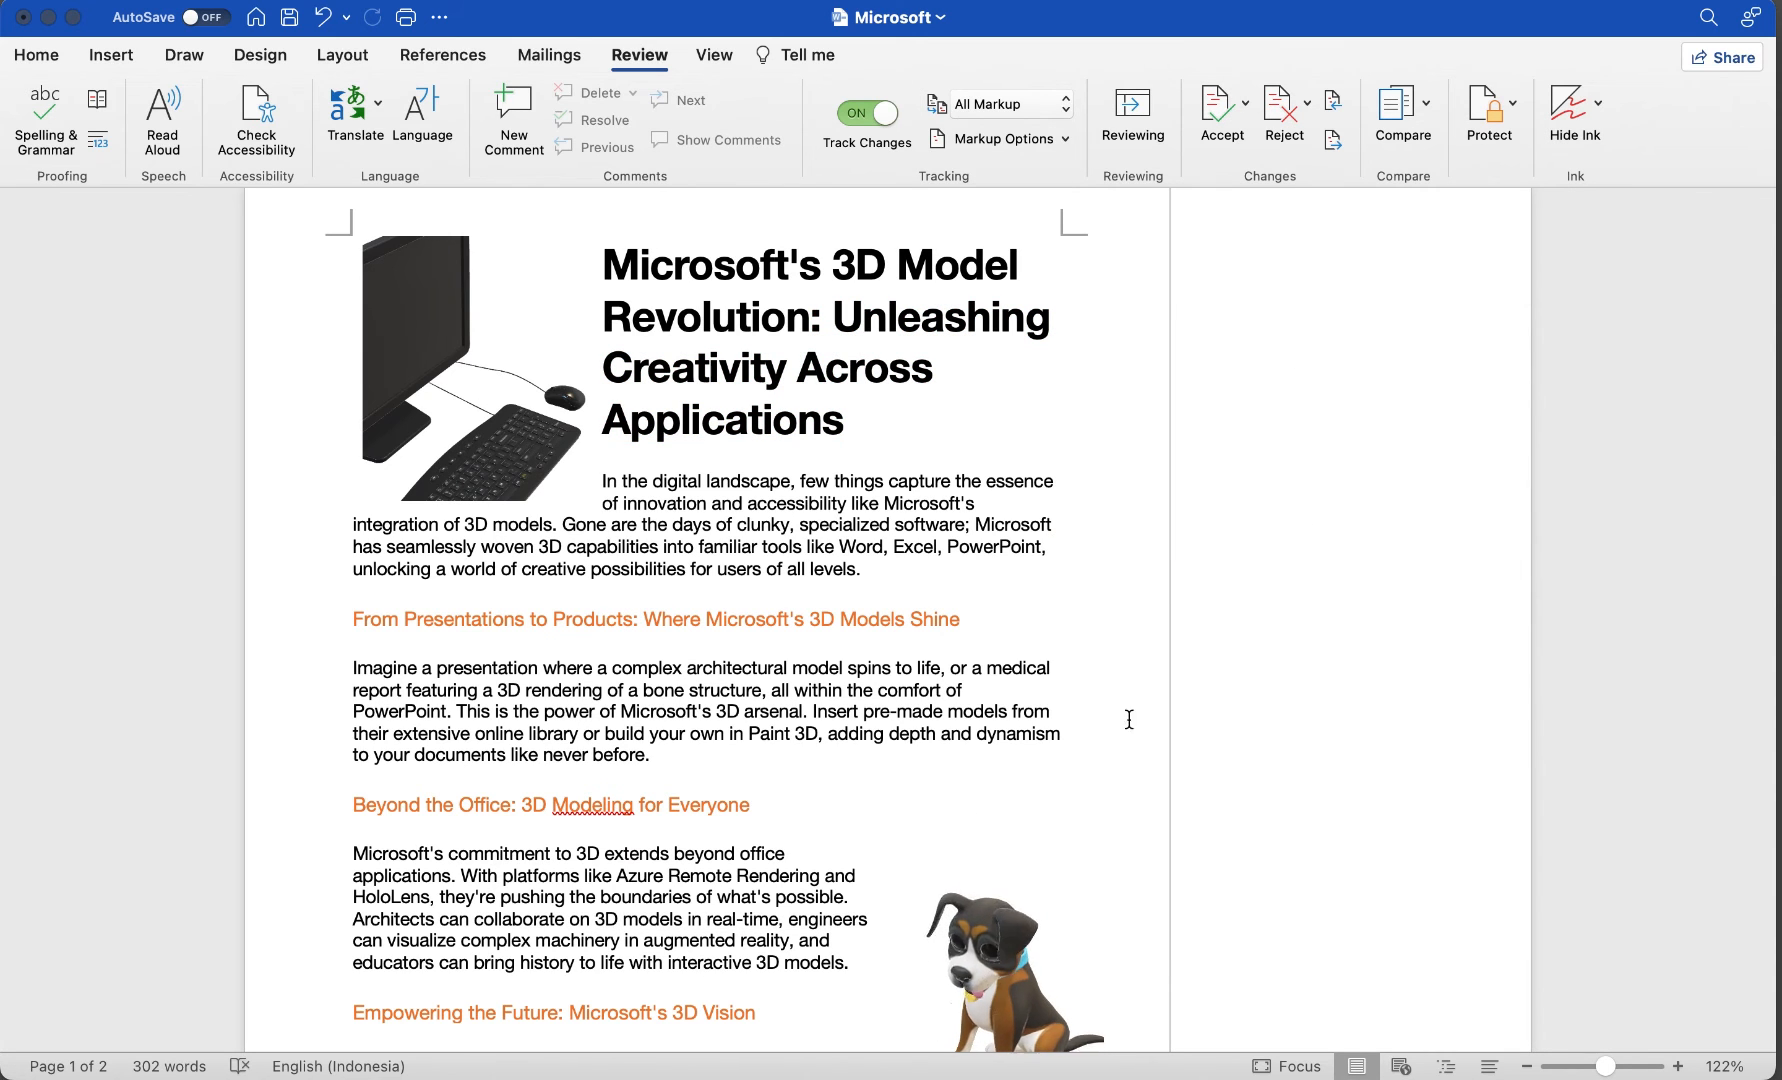
pyautogui.scroll(-3)
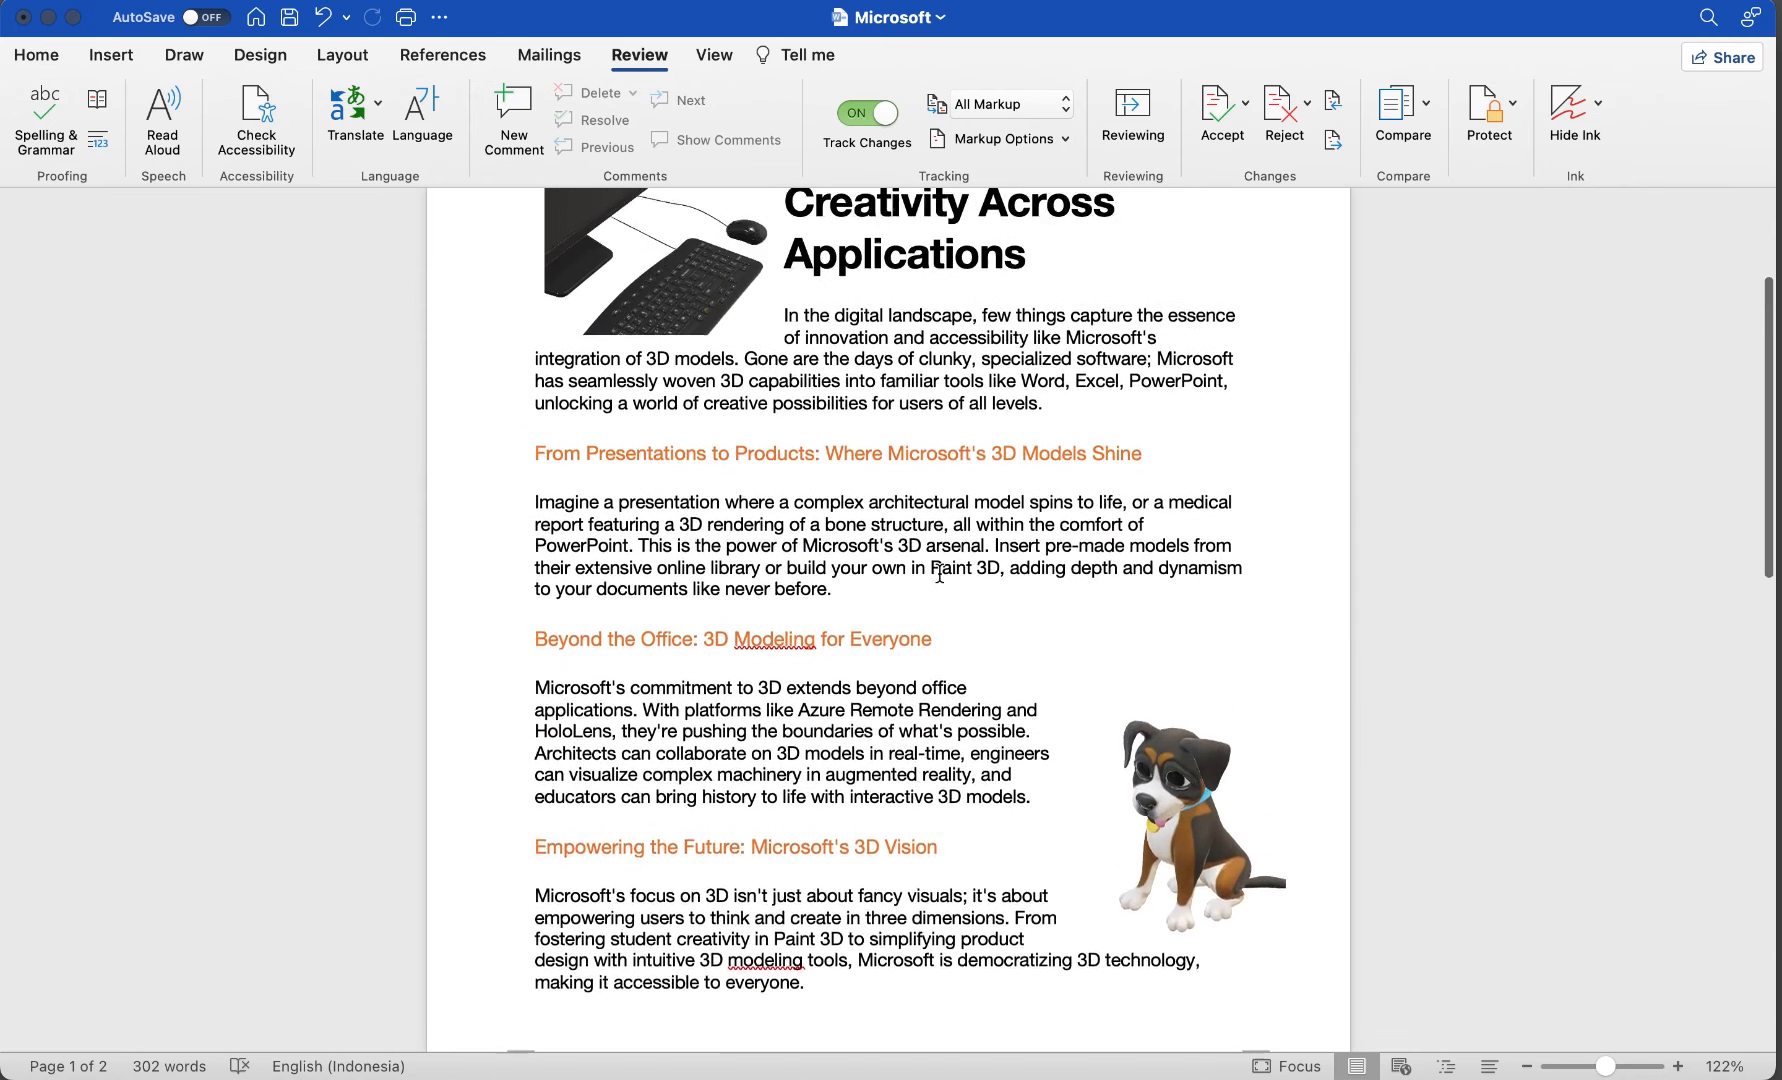